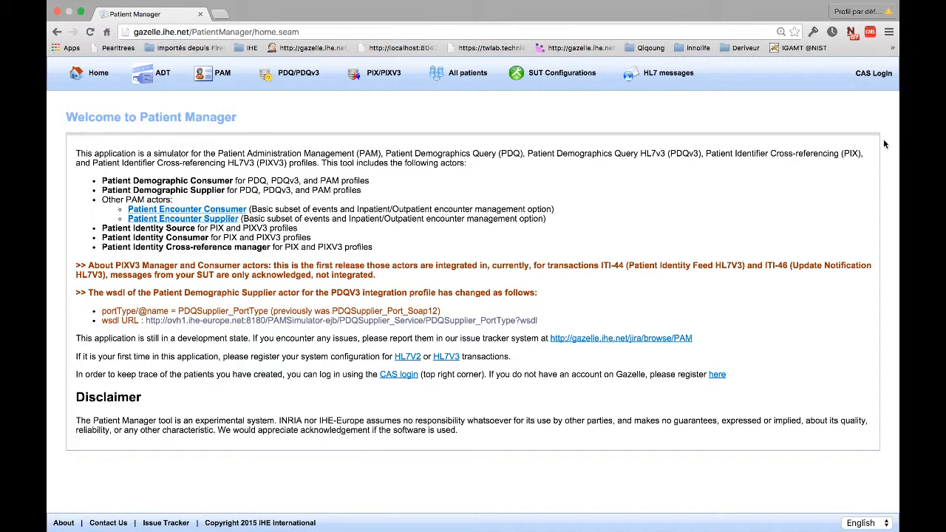
Step: Reveal the PDQ/PDQv3 Patient Demographic Supplier configuration choices (HL7v2 and HL7v3)
{"action": "left_click", "coordinate": [299, 73]}
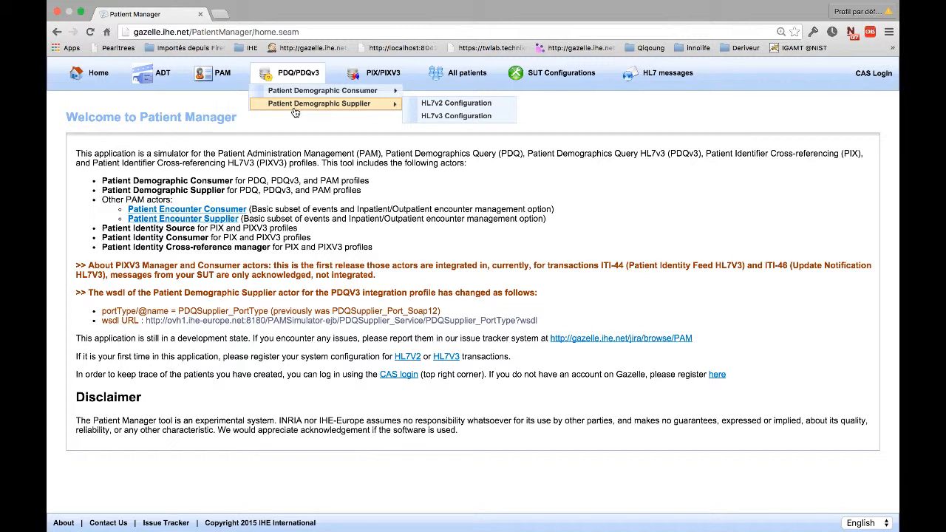
Step: Choose HL7v2 Configuration under the PDQ Patient Demographic Supplier actor
{"action": "left_click", "coordinate": [162, 72]}
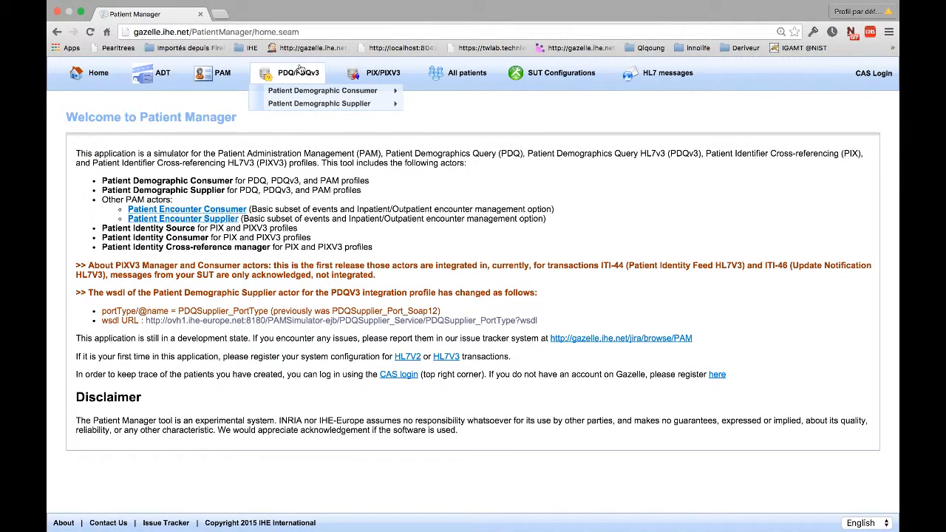
{"action": "mouse_move", "coordinate": [319, 104]}
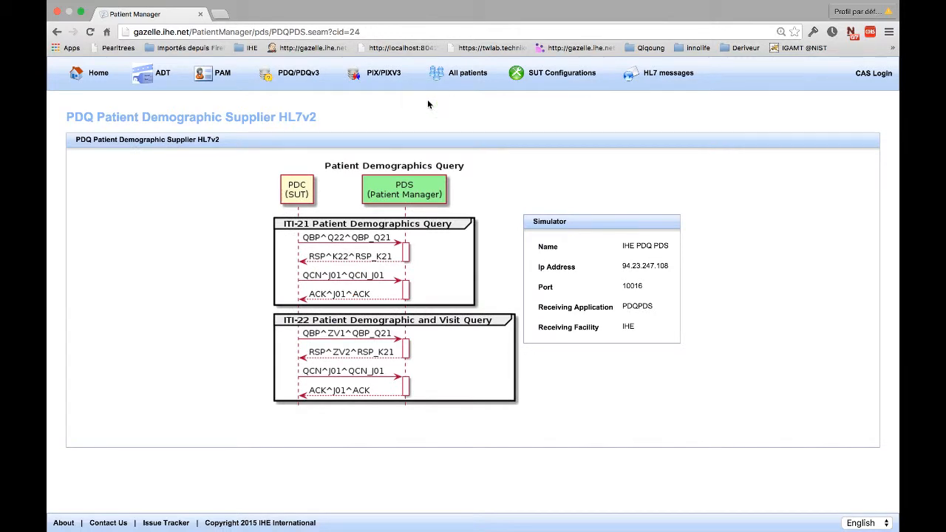
{"action": "mouse_move", "coordinate": [248, 168]}
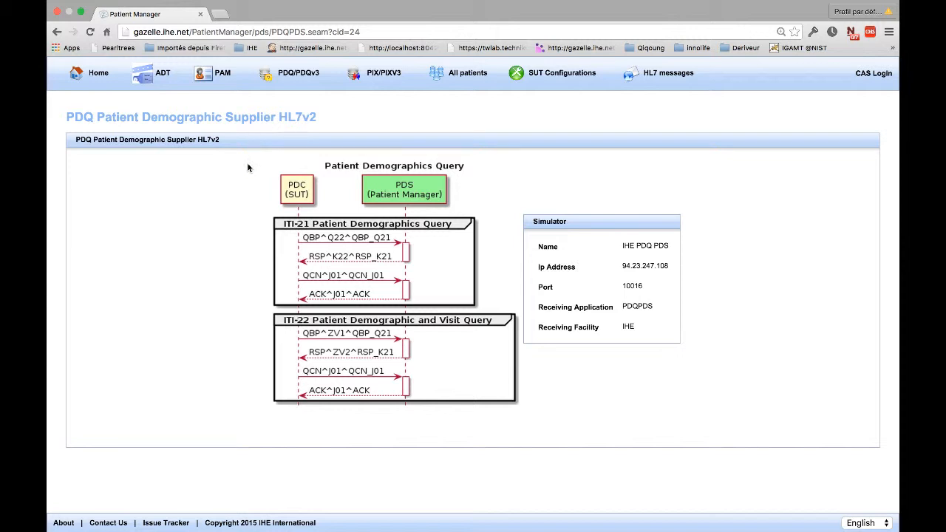
{"action": "mouse_move", "coordinate": [287, 201]}
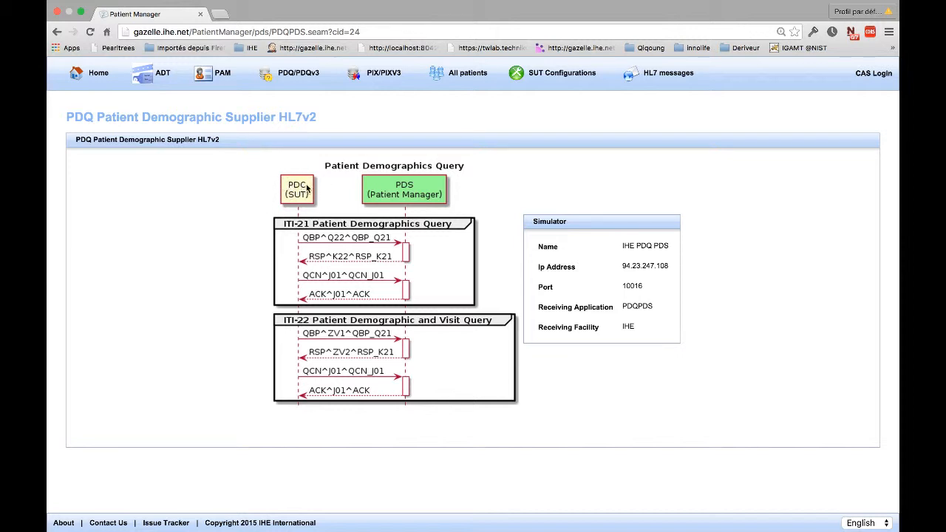
{"action": "mouse_move", "coordinate": [281, 250]}
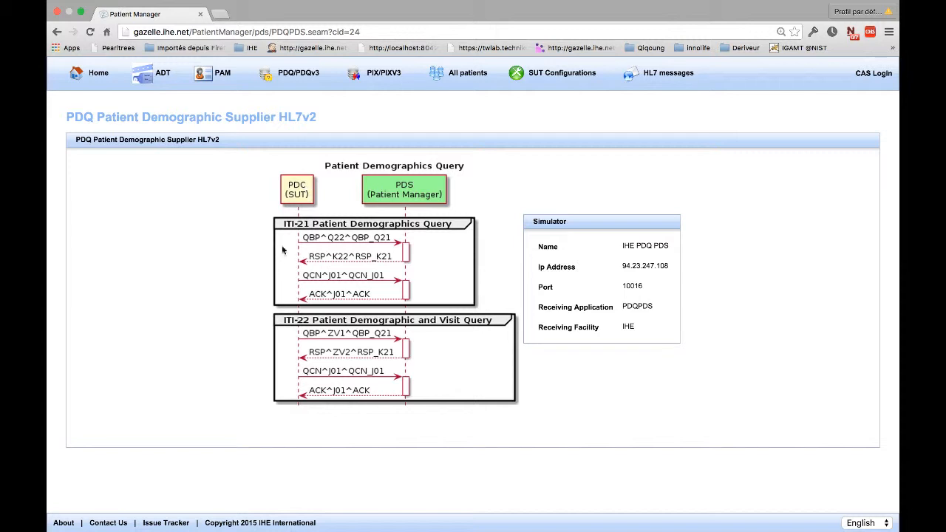
{"action": "mouse_move", "coordinate": [414, 260]}
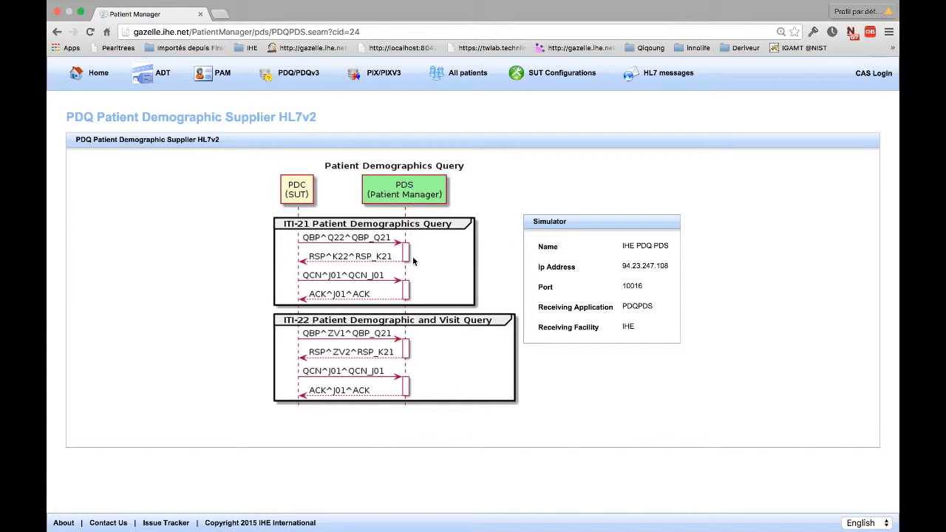
{"action": "mouse_move", "coordinate": [165, 257]}
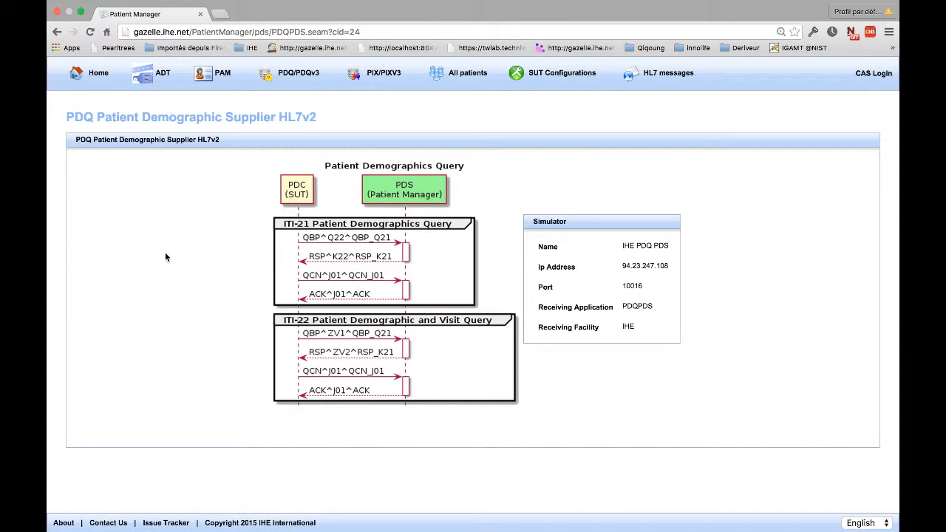
{"action": "mouse_move", "coordinate": [704, 343]}
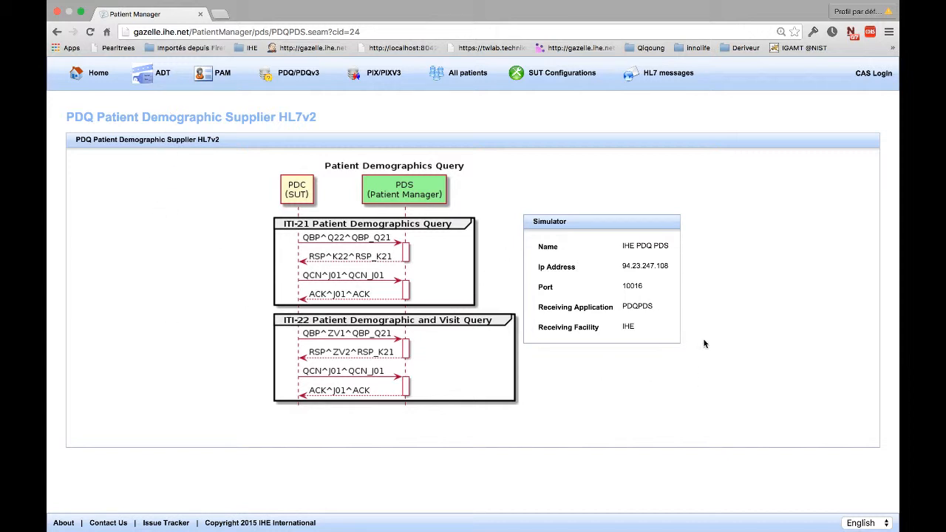
{"action": "mouse_move", "coordinate": [641, 301]}
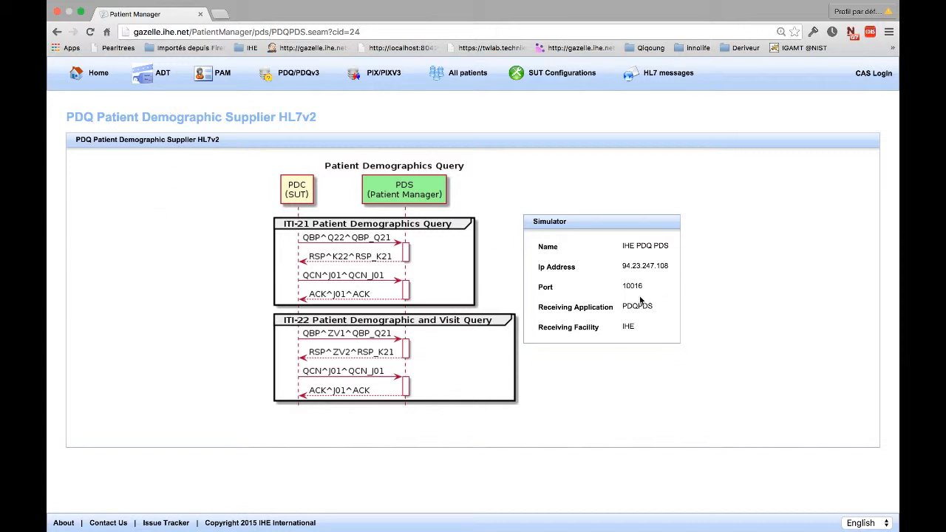
{"action": "mouse_move", "coordinate": [599, 347]}
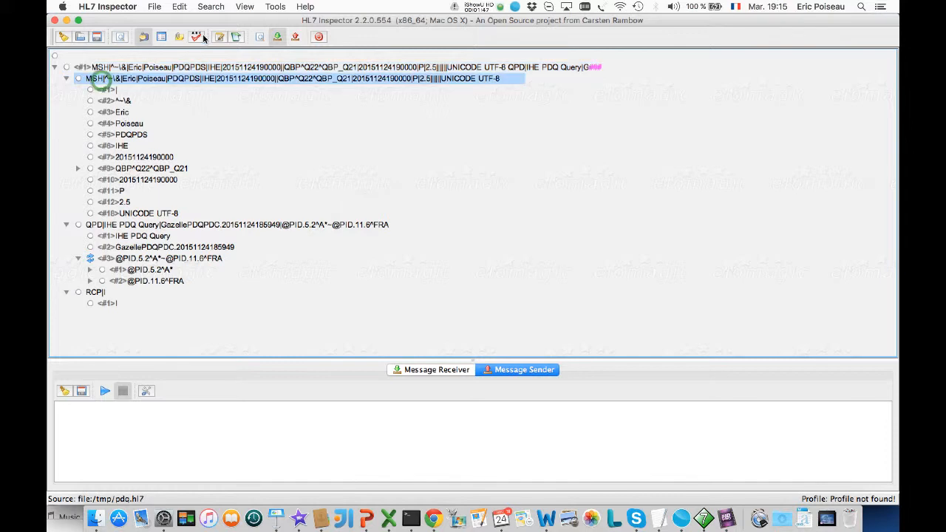
Step: Look at the whole-MSH segment editor and leave it unchanged
{"action": "left_click", "coordinate": [179, 5]}
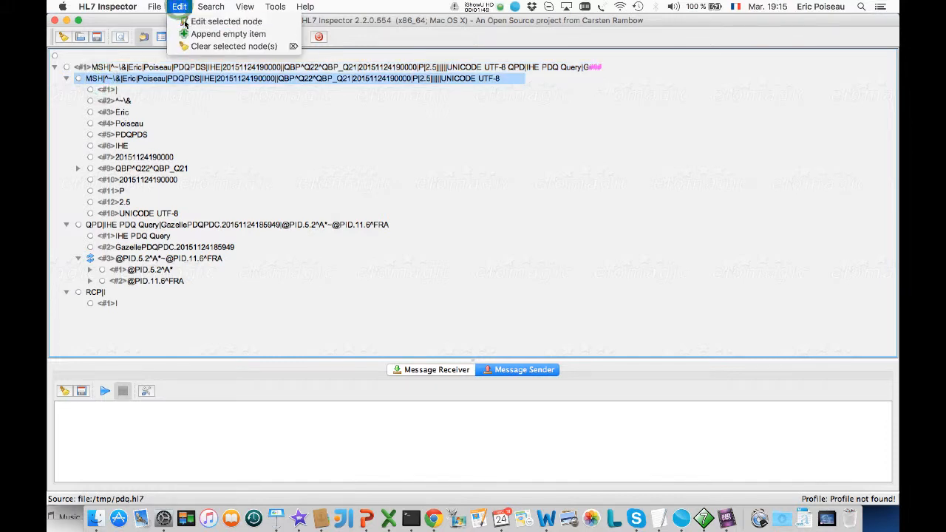
{"action": "left_click", "coordinate": [227, 20]}
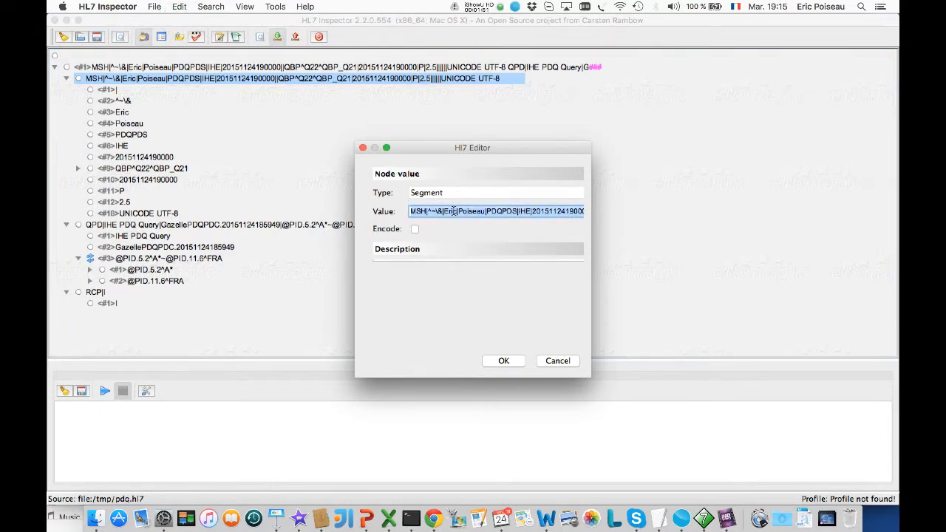
{"action": "mouse_move", "coordinate": [527, 373]}
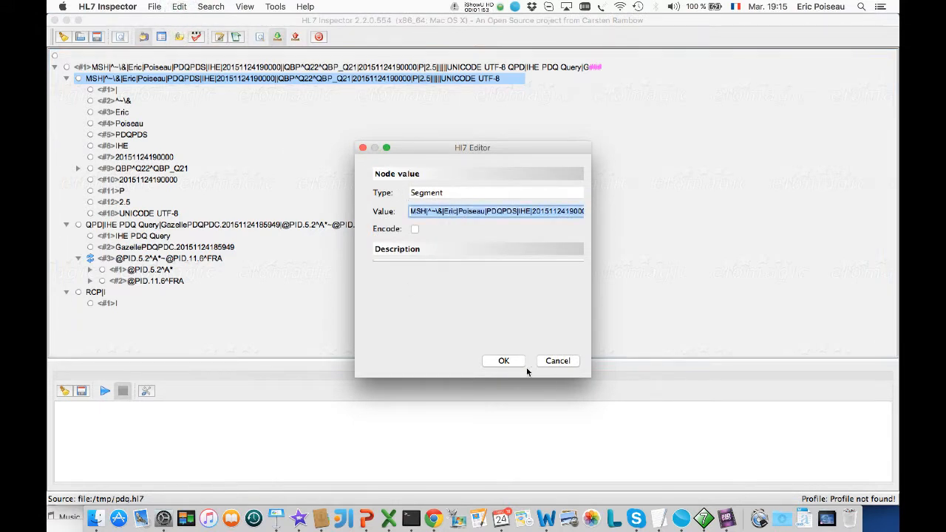
{"action": "left_click", "coordinate": [502, 361]}
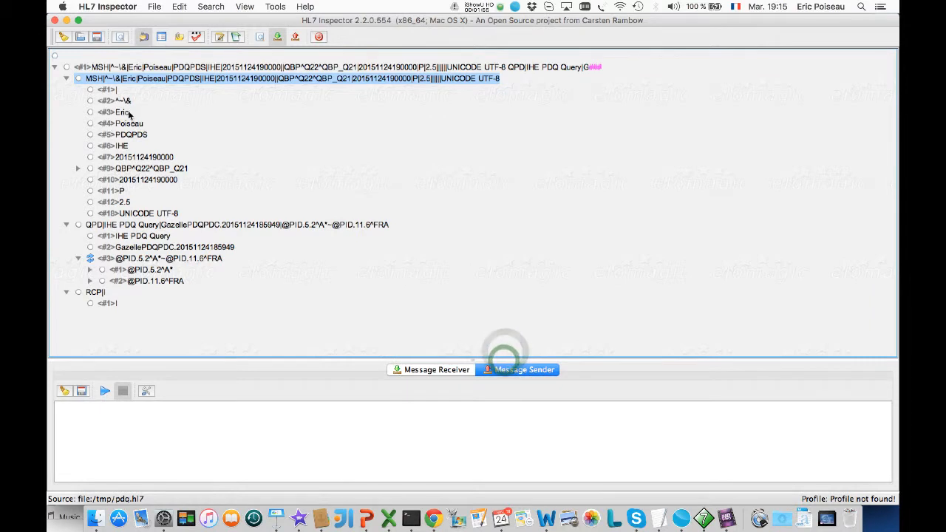
Step: Change MSH-3 sending application to Demo
{"action": "right_click", "coordinate": [121, 112]}
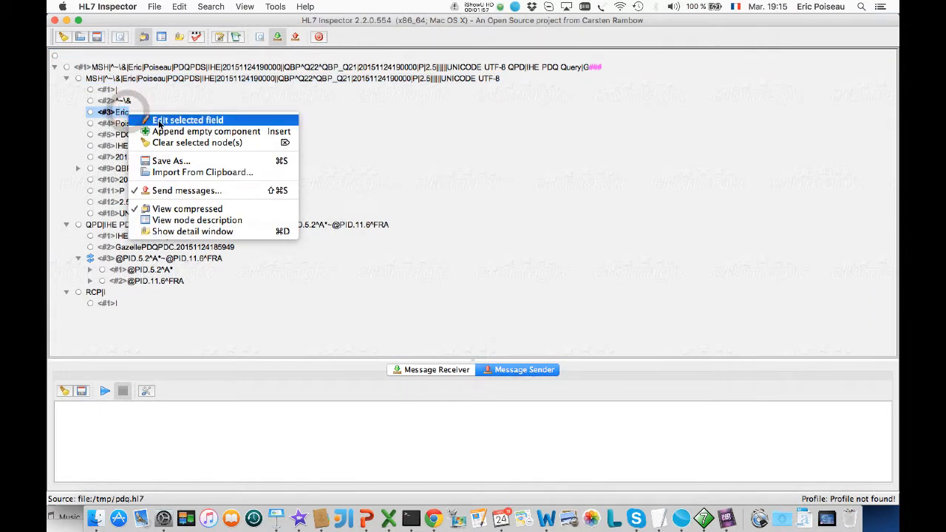
{"action": "left_click", "coordinate": [186, 119]}
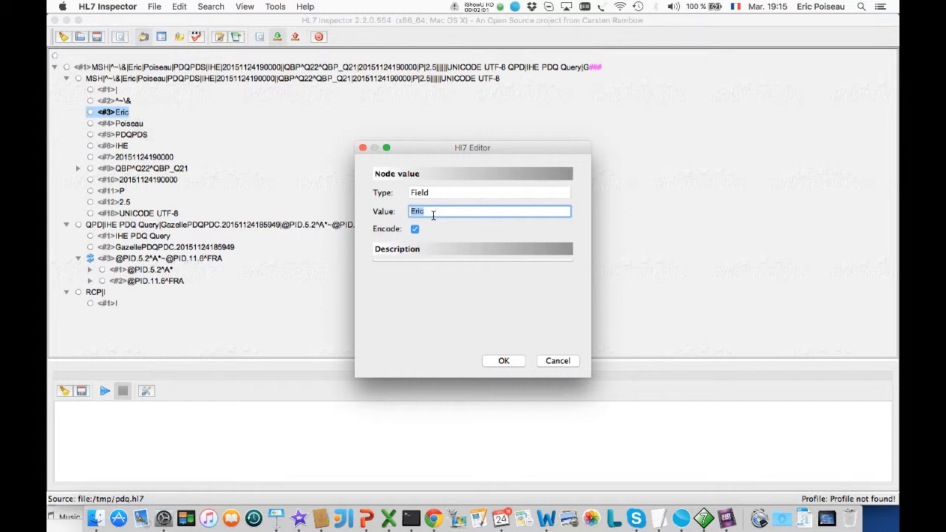
{"action": "type", "text": "Demo"}
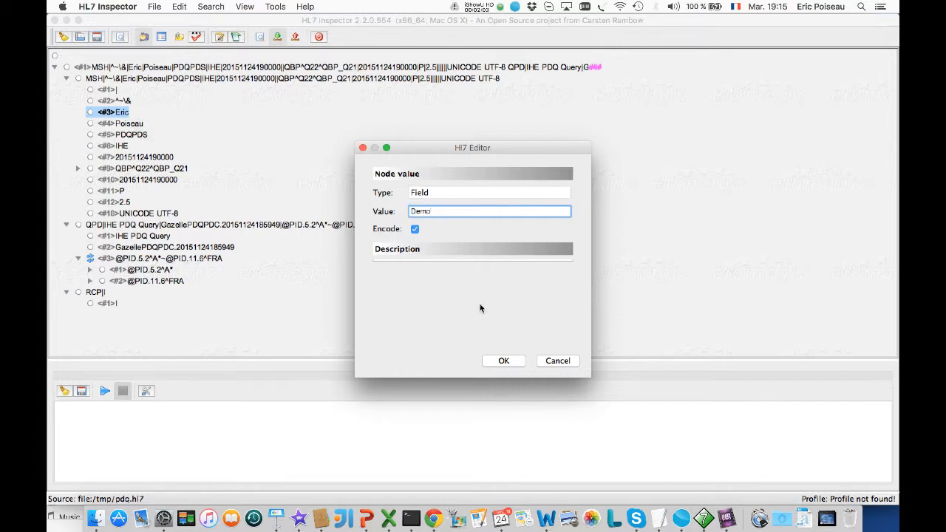
{"action": "left_click", "coordinate": [502, 361]}
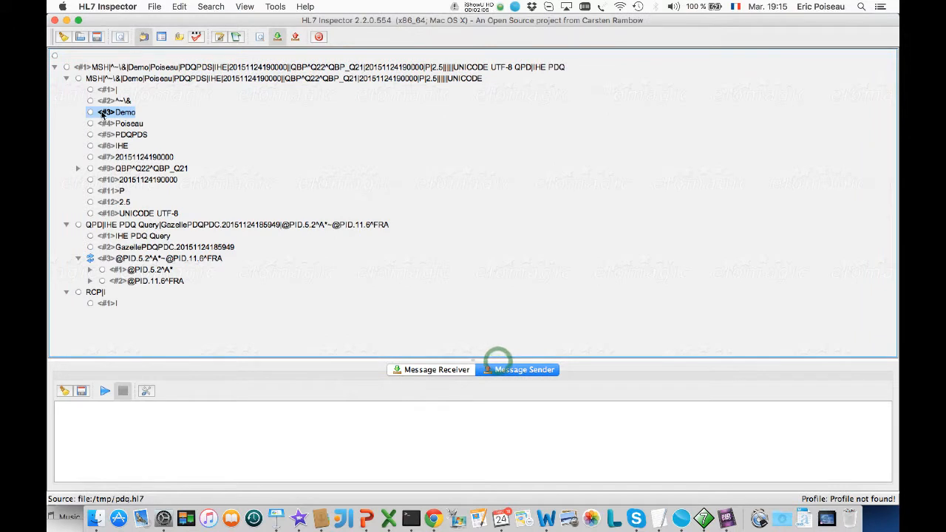
Step: Change MSH-4 sending facility to PDQTest
{"action": "right_click", "coordinate": [122, 123]}
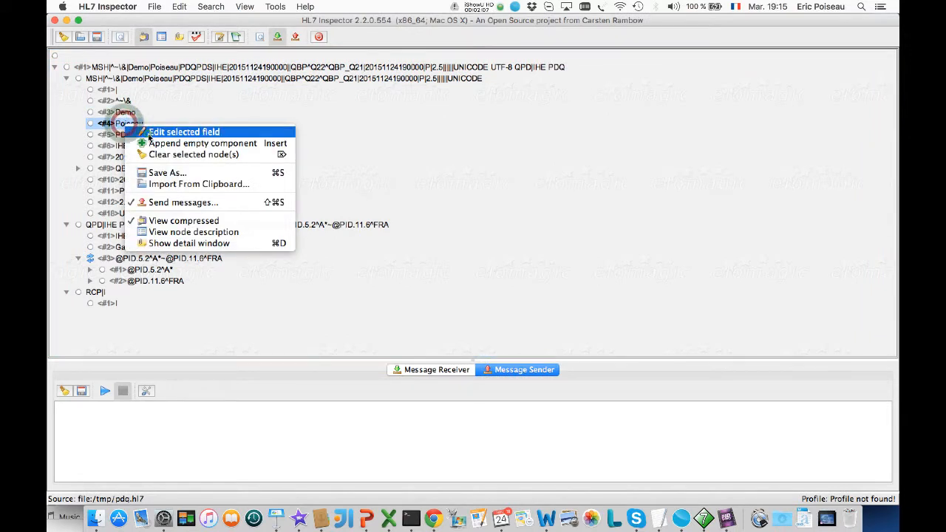
{"action": "left_click", "coordinate": [184, 131]}
{"action": "type", "text": "PDQ"}
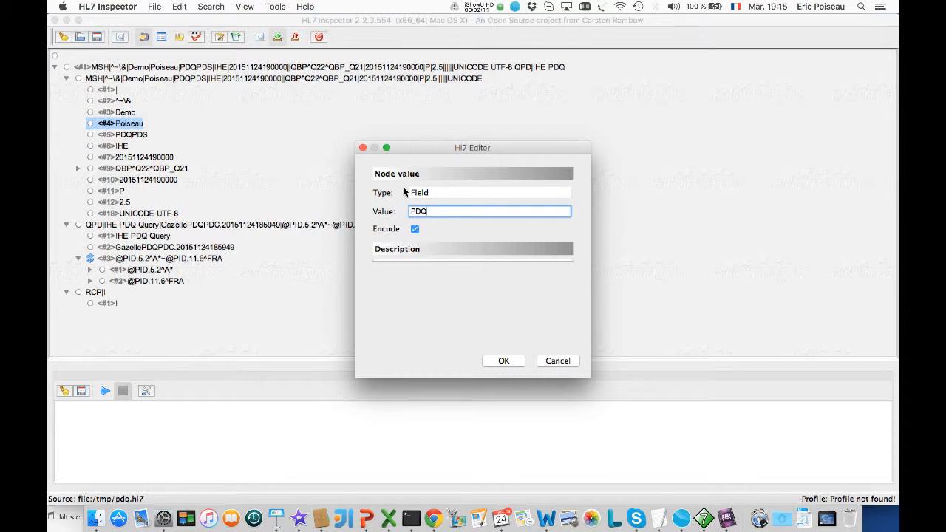
{"action": "type", "text": "Test"}
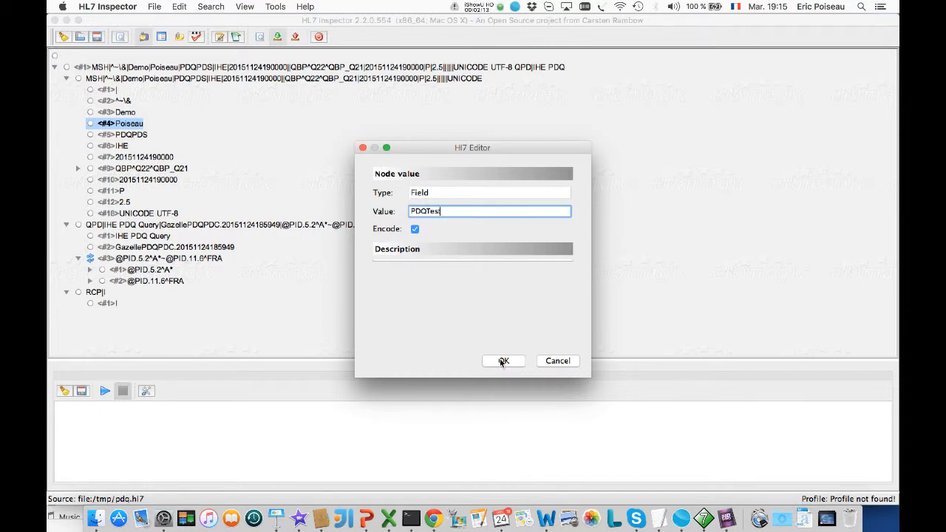
{"action": "left_click", "coordinate": [502, 361]}
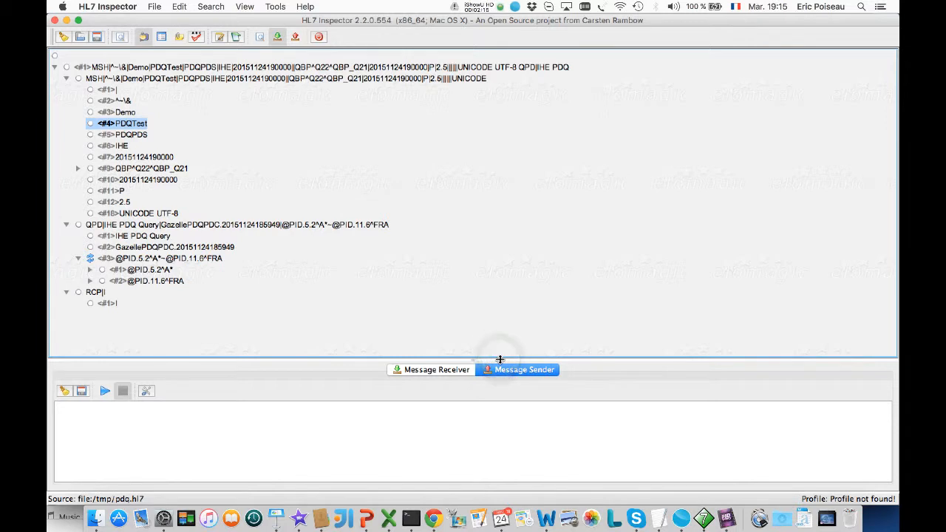
{"action": "left_click", "coordinate": [145, 157]}
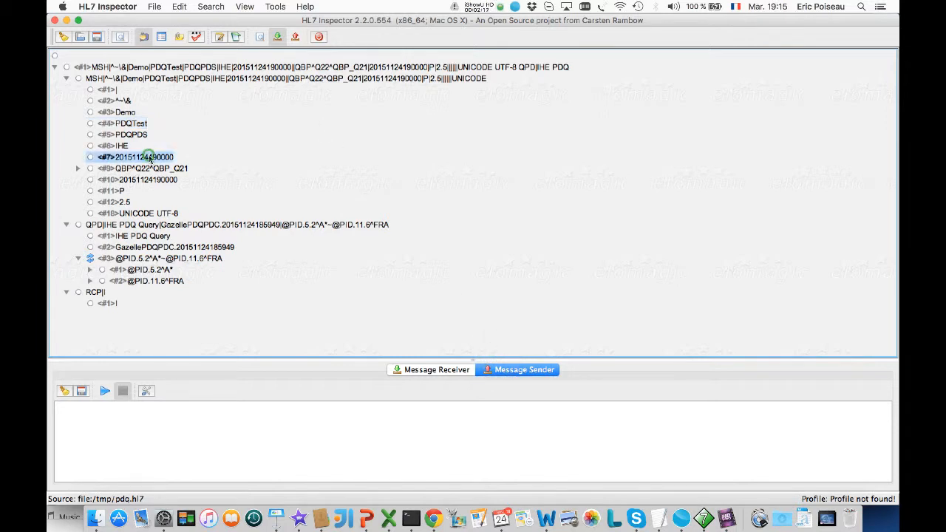
{"action": "double_click", "coordinate": [136, 157]}
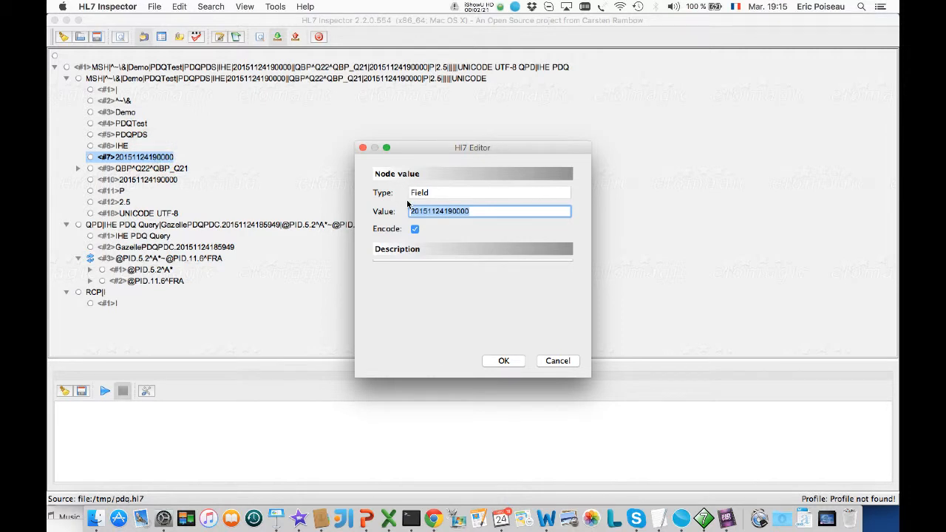
{"action": "left_click", "coordinate": [477, 210]}
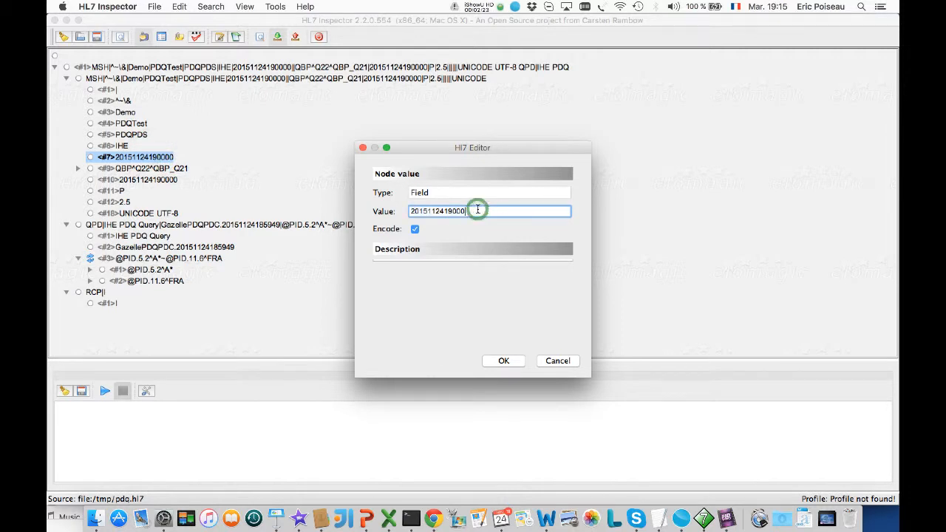
{"action": "key", "text": "Backspace"}
{"action": "type", "text": "15"}
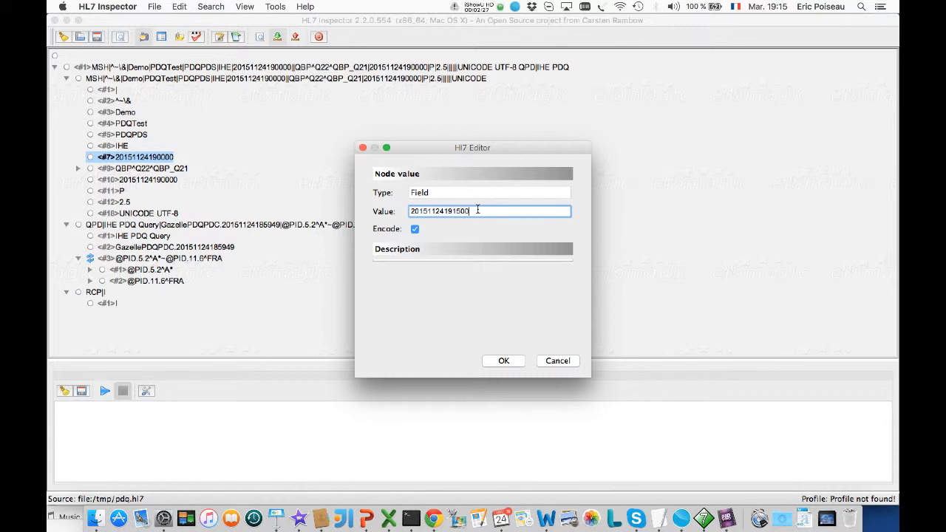
{"action": "left_click", "coordinate": [502, 361]}
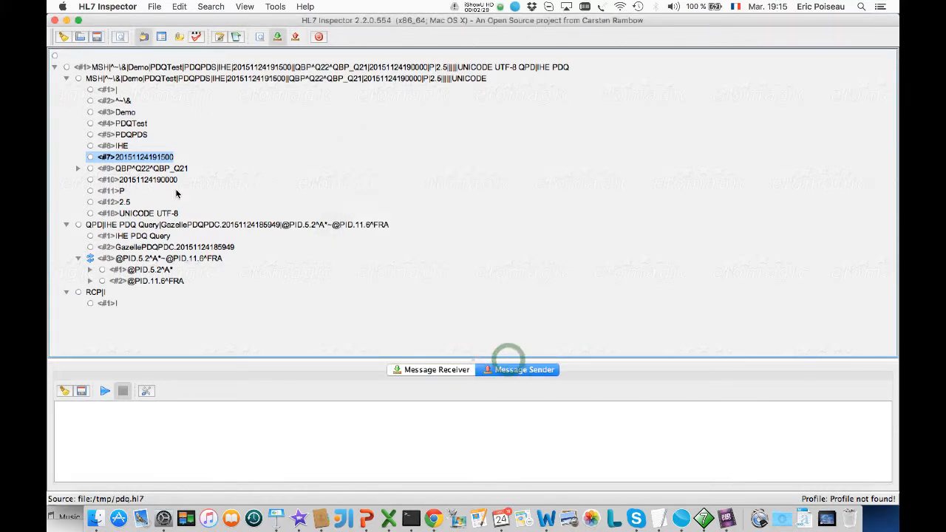
{"action": "right_click", "coordinate": [136, 180]}
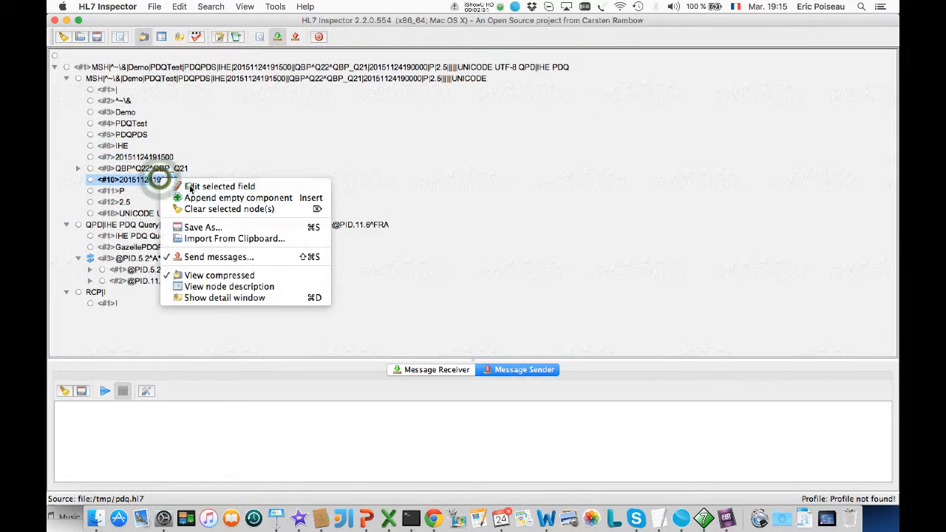
{"action": "left_click", "coordinate": [219, 186]}
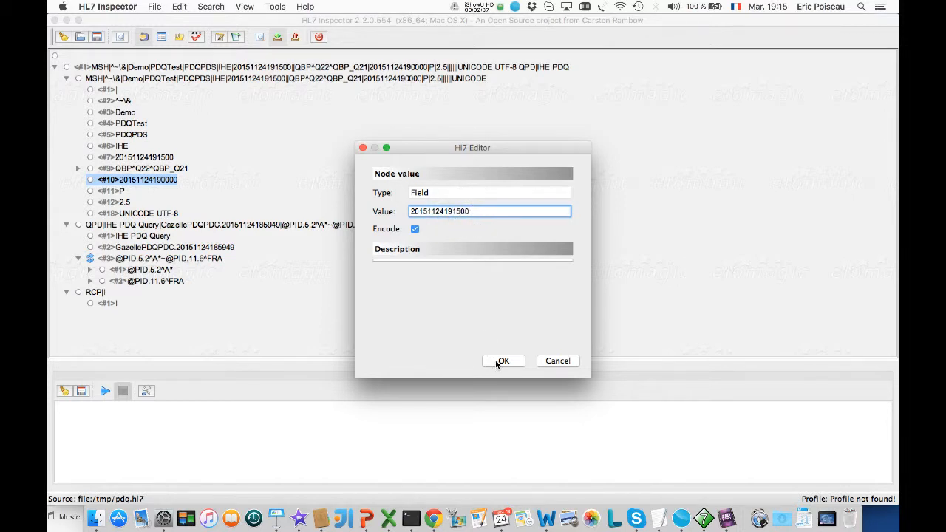
{"action": "left_click", "coordinate": [503, 360]}
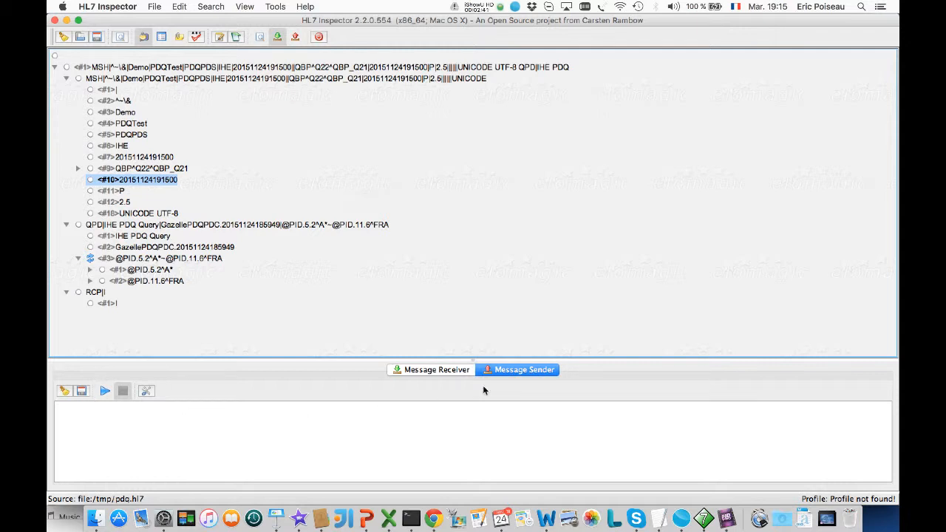
Step: Select the simulator IP 94.23.247.108 on the Patient Manager PDQ PDS page
{"action": "left_click", "coordinate": [145, 390]}
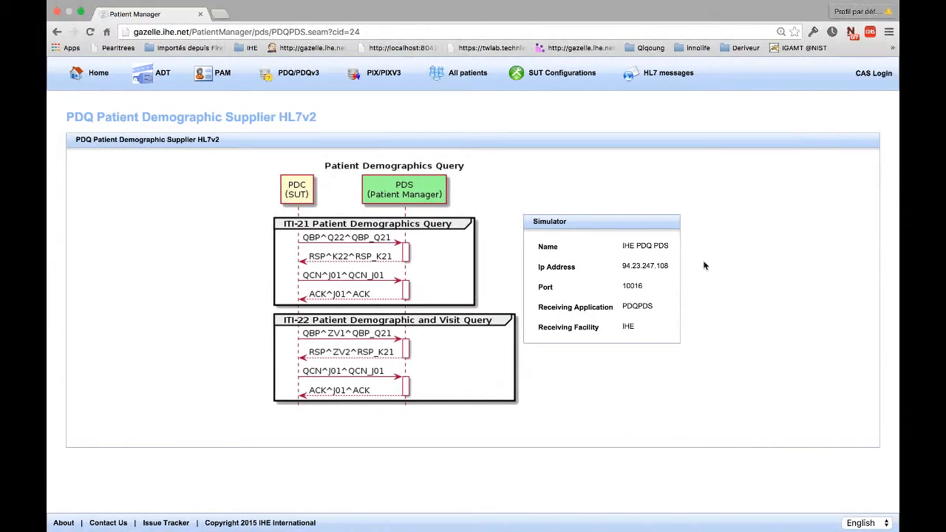
{"action": "double_click", "coordinate": [644, 266]}
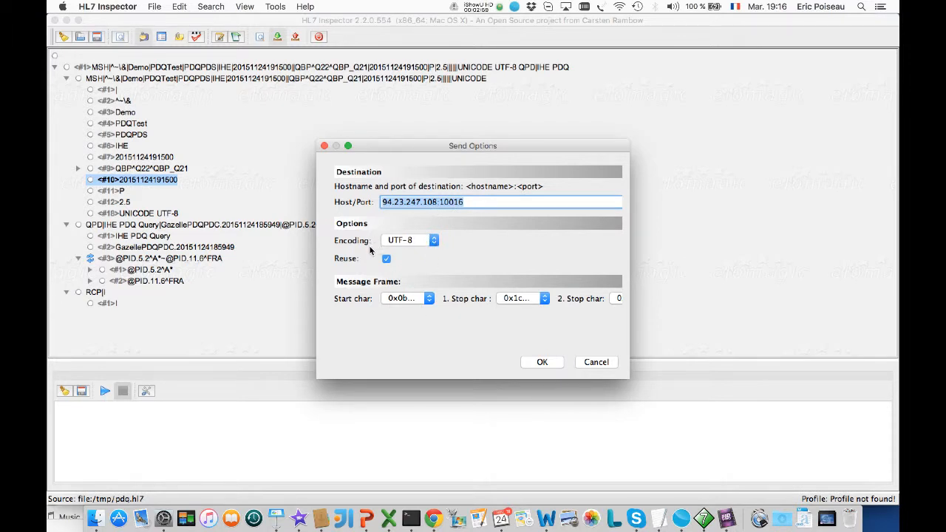
Step: Review the encoding choices for 94.23.247.108:10016 and keep UTF-8
{"action": "left_click", "coordinate": [411, 239]}
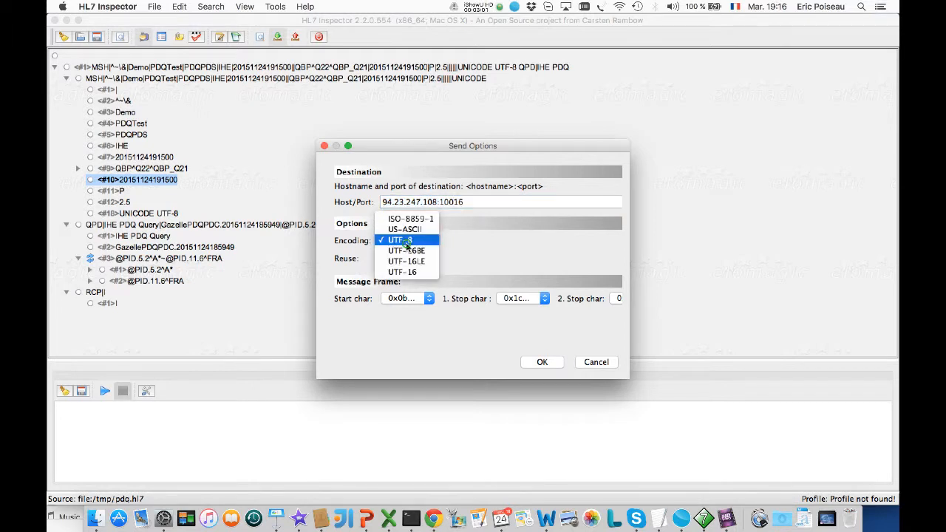
{"action": "left_click", "coordinate": [399, 239]}
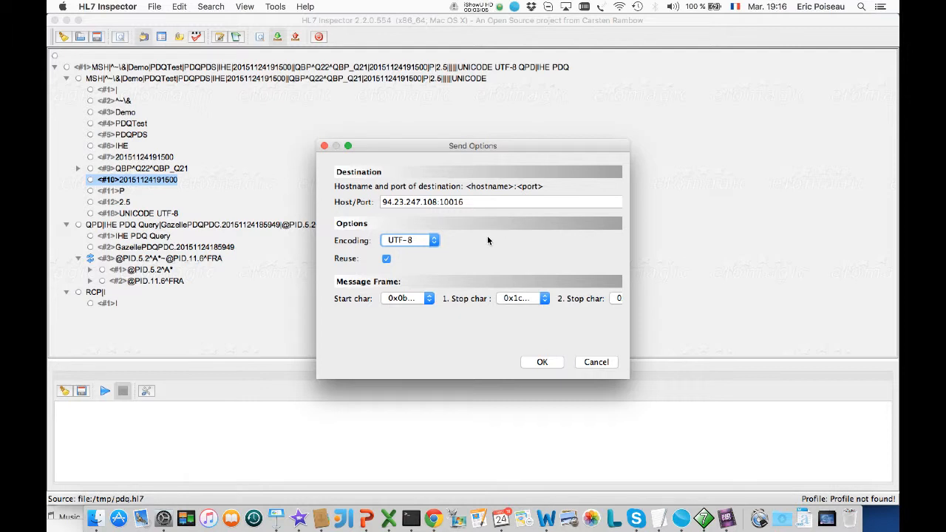
{"action": "mouse_move", "coordinate": [653, 313]}
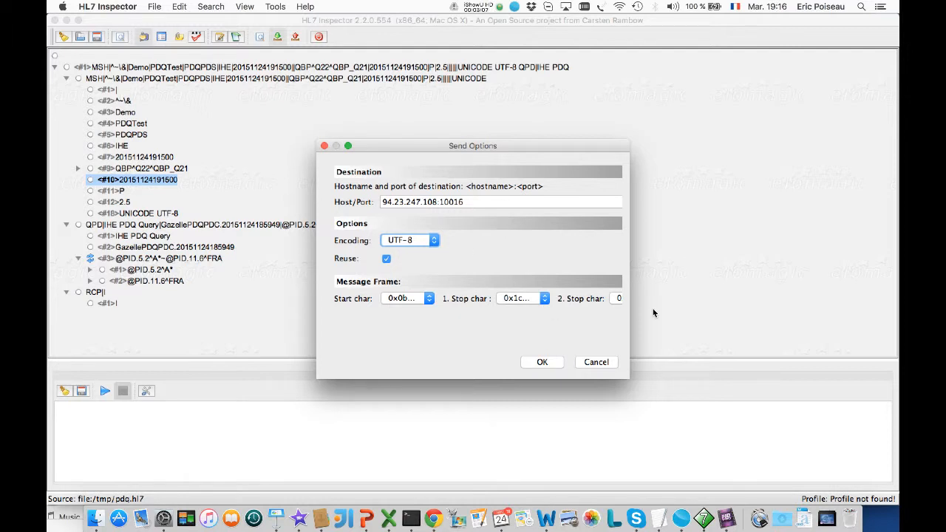
{"action": "mouse_move", "coordinate": [381, 310]}
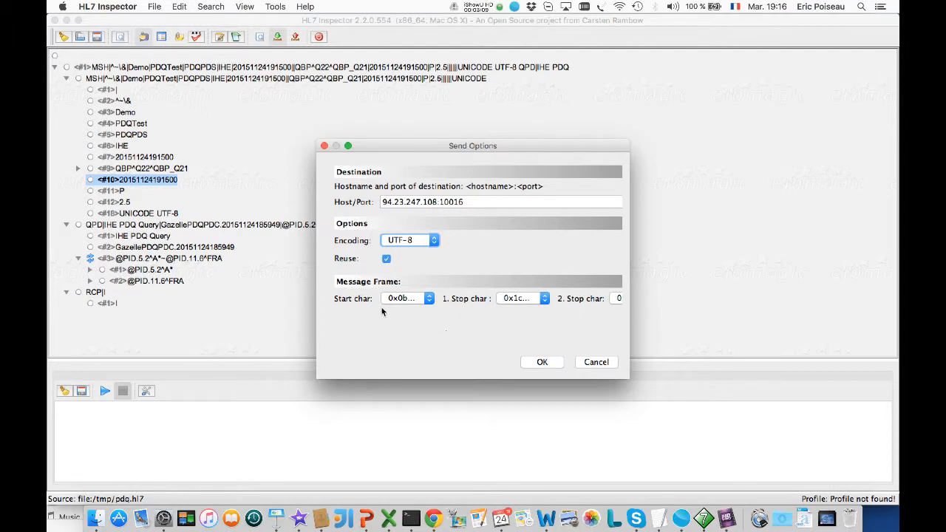
{"action": "mouse_move", "coordinate": [481, 315]}
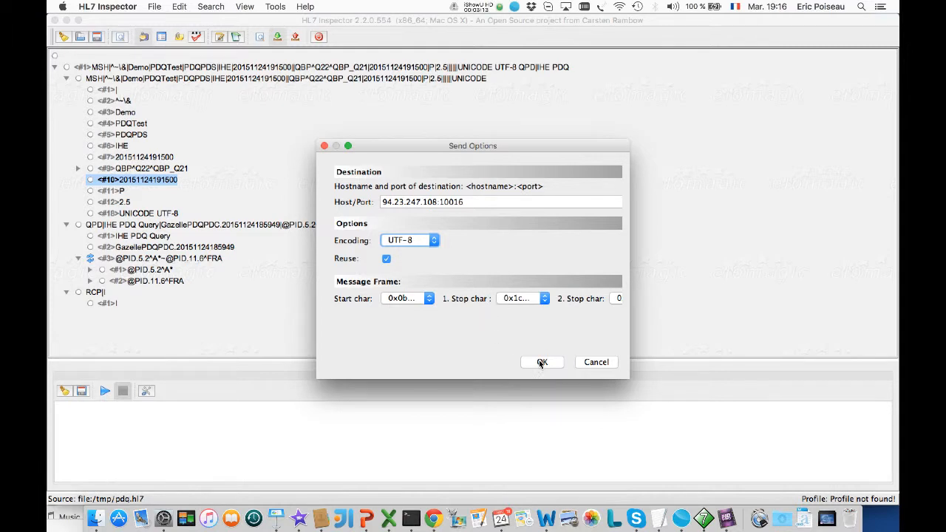
Step: Confirm the send destination and select the PID.11.6 FRA query parameter in the tree
{"action": "left_click", "coordinate": [541, 362]}
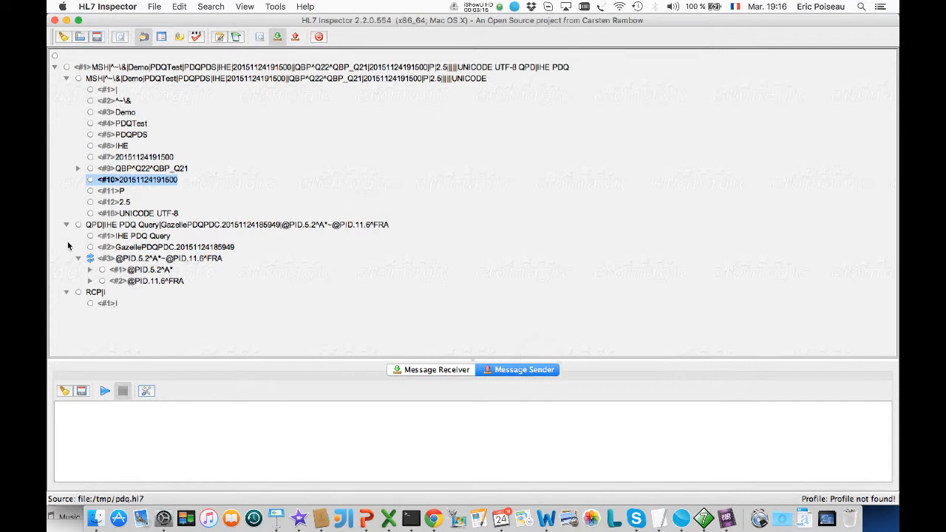
{"action": "mouse_move", "coordinate": [136, 276]}
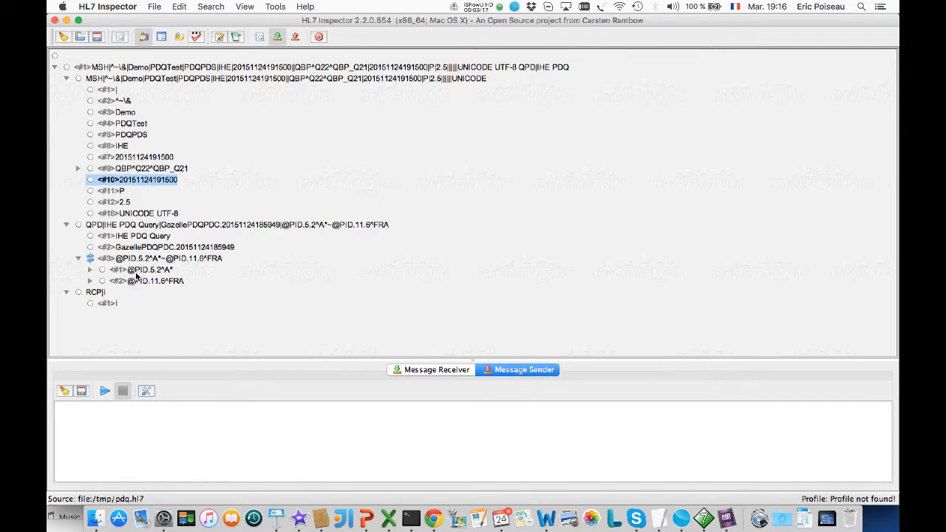
{"action": "mouse_move", "coordinate": [165, 278]}
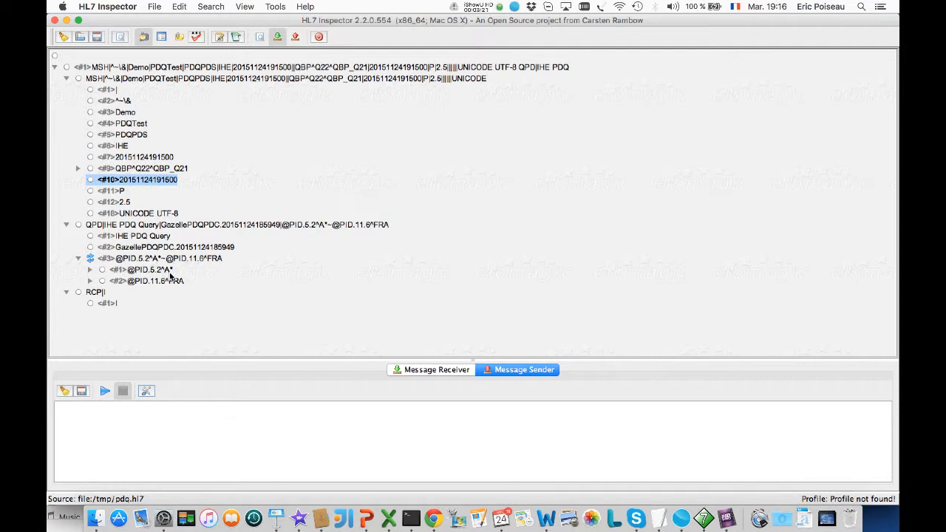
{"action": "left_click", "coordinate": [147, 269]}
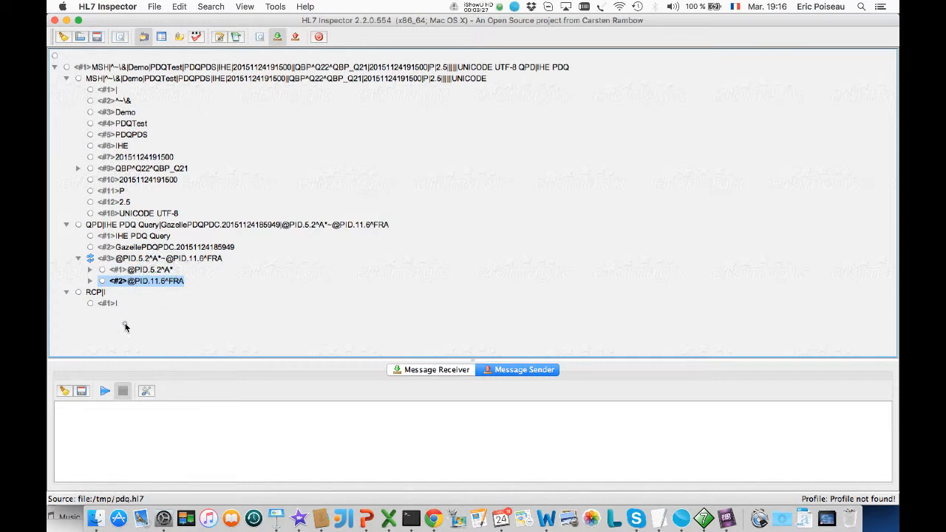
{"action": "mouse_move", "coordinate": [103, 396]}
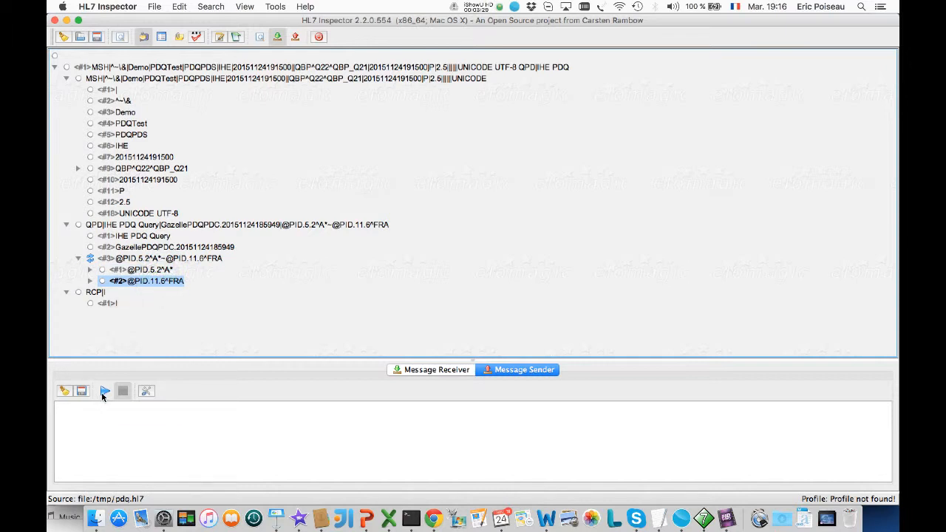
{"action": "mouse_move", "coordinate": [121, 109]}
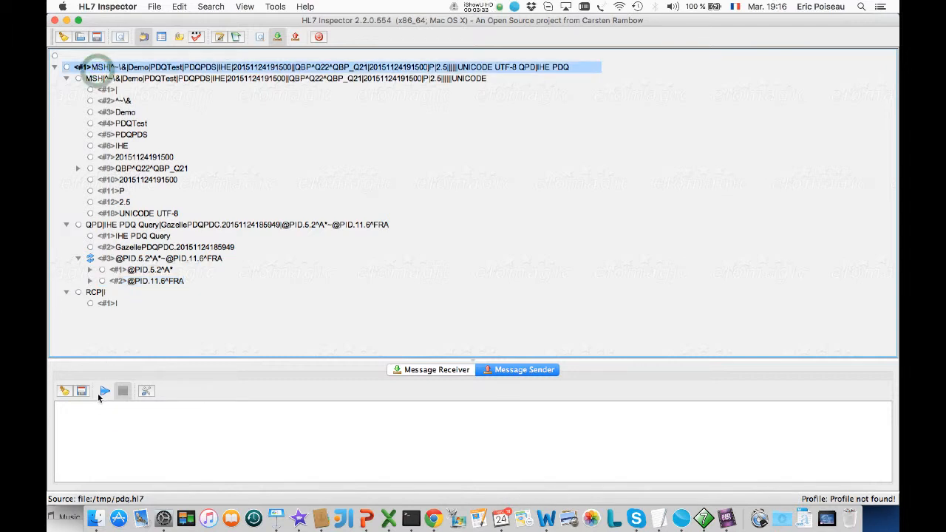
Step: Send the QBP^Q22 query and read the RSP^K22 response in the enlarged log
{"action": "left_click", "coordinate": [105, 391]}
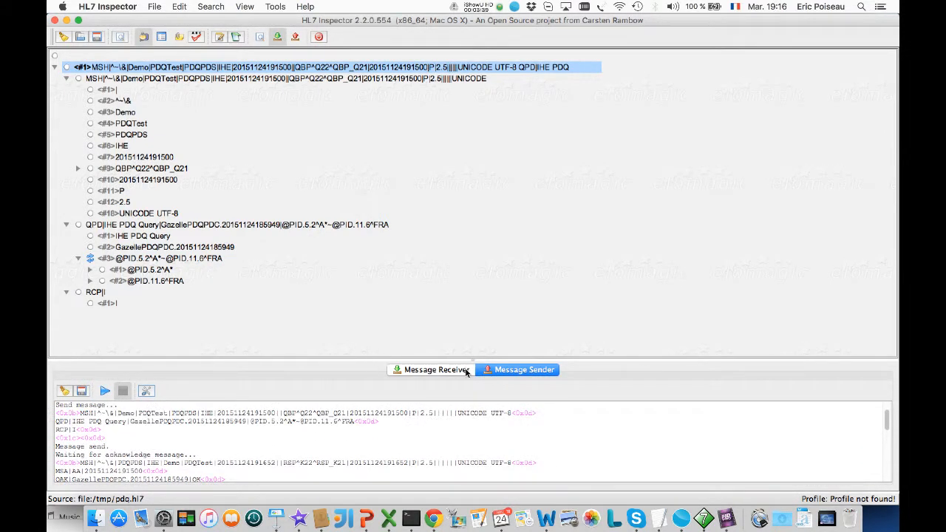
{"action": "left_click_drag", "start_coordinate": [473, 370], "coordinate": [473, 190]}
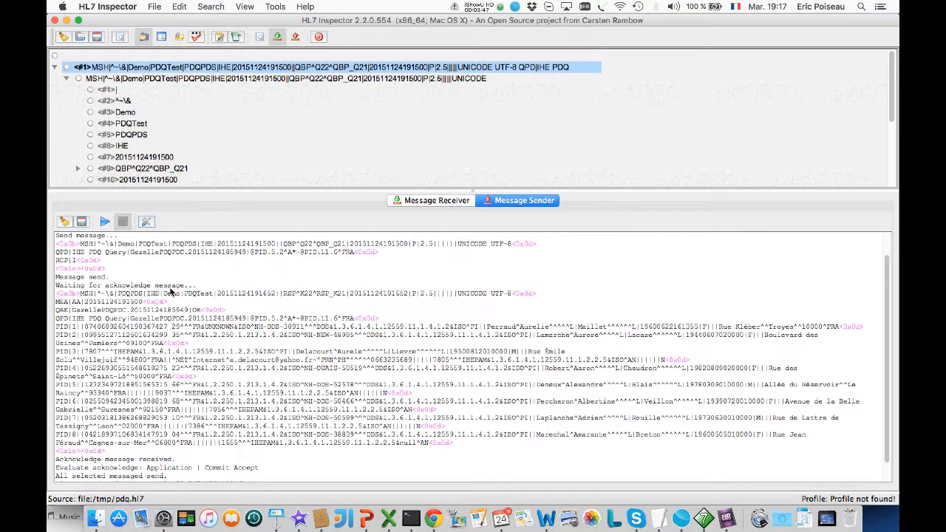
{"action": "mouse_move", "coordinate": [106, 456]}
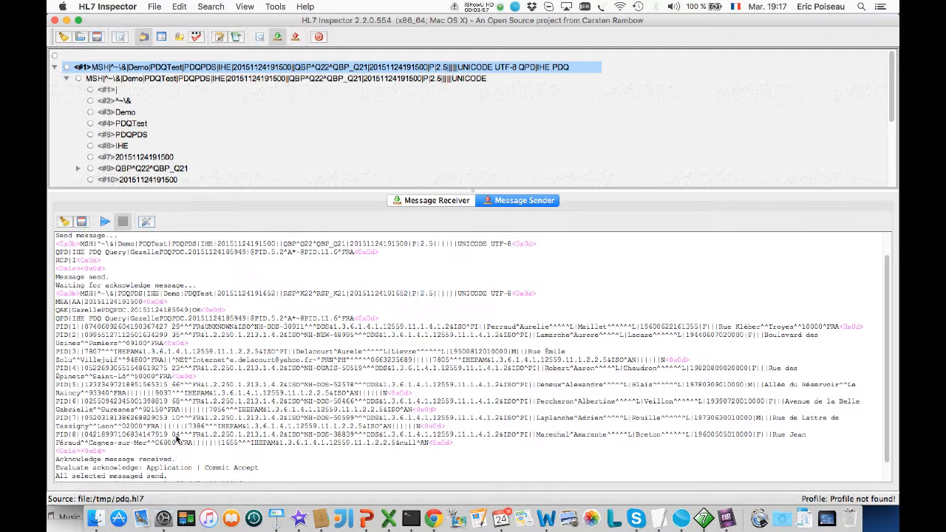
{"action": "mouse_move", "coordinate": [174, 426]}
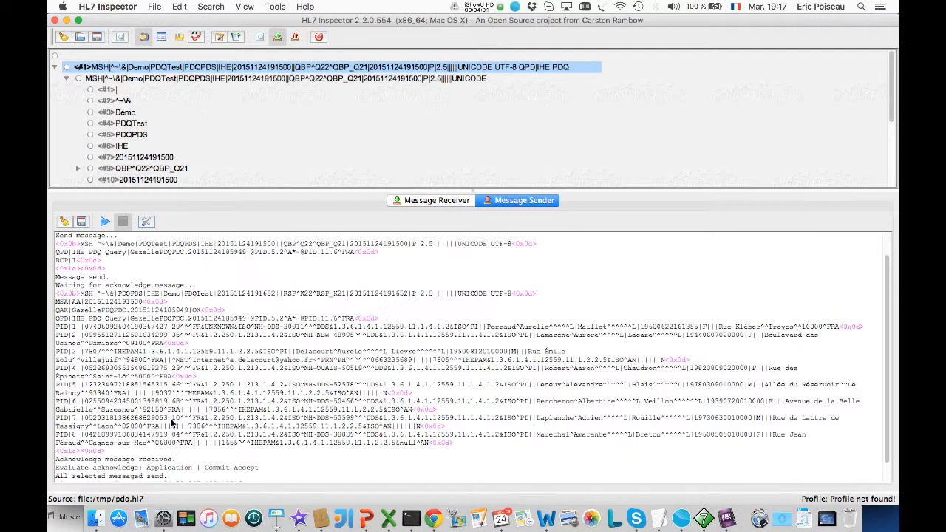
{"action": "scroll", "scroll_direction": "down", "scroll_amount": 3}
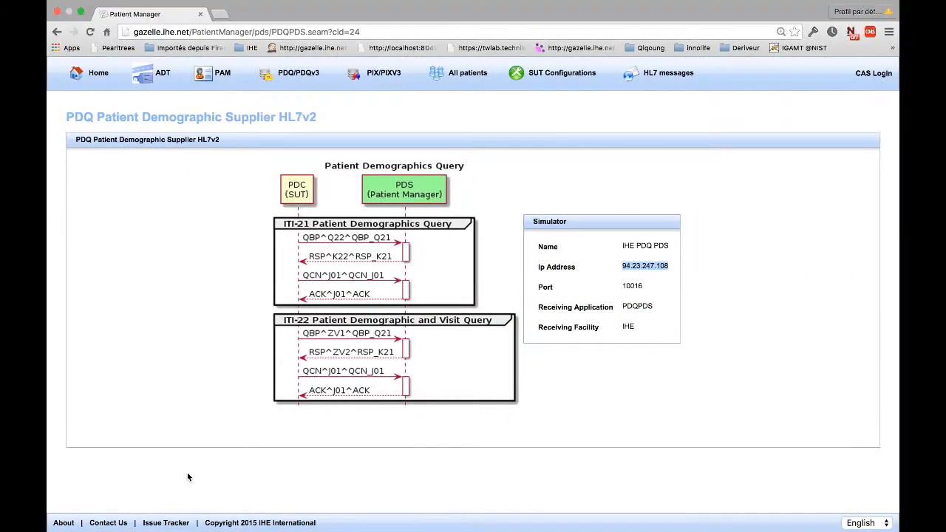
Step: Go to the HL7v2.x sent and received messages list via the HL7 messages menu
{"action": "left_click", "coordinate": [562, 72]}
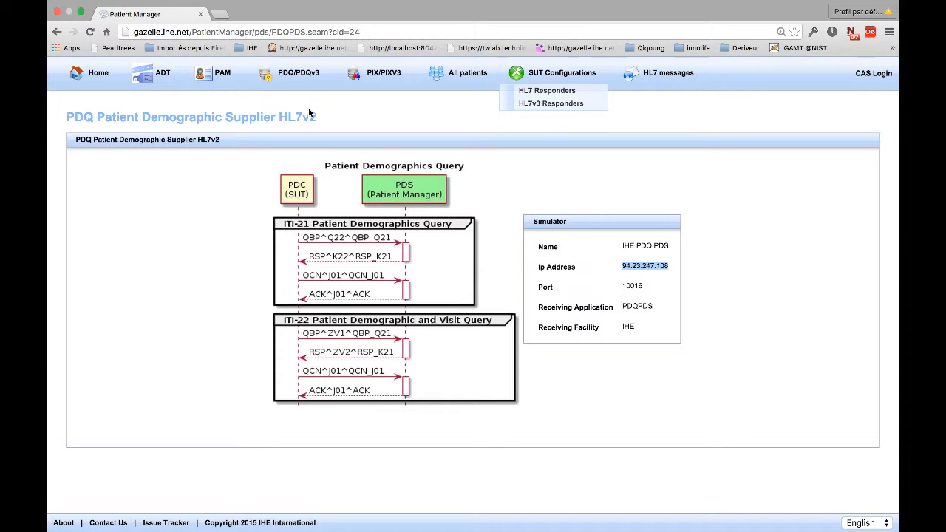
{"action": "mouse_move", "coordinate": [565, 127]}
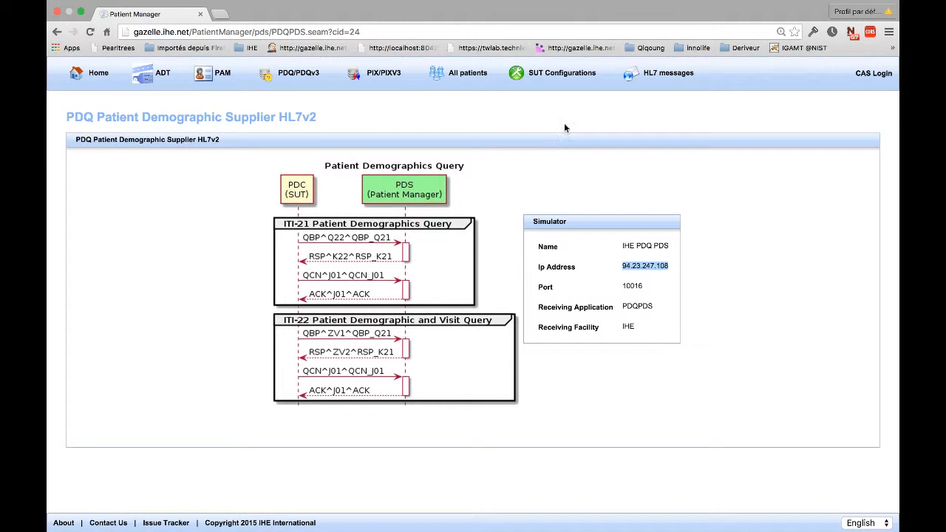
{"action": "left_click", "coordinate": [668, 72]}
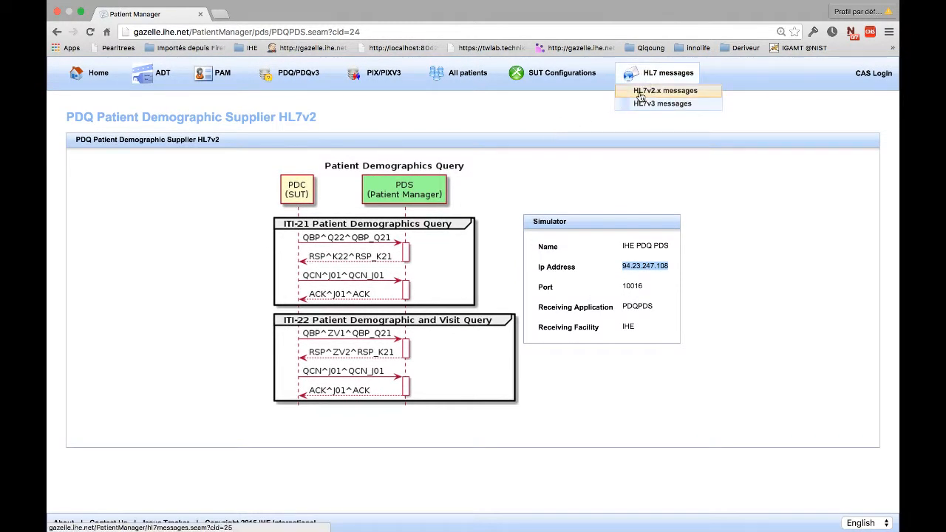
{"action": "left_click", "coordinate": [665, 90]}
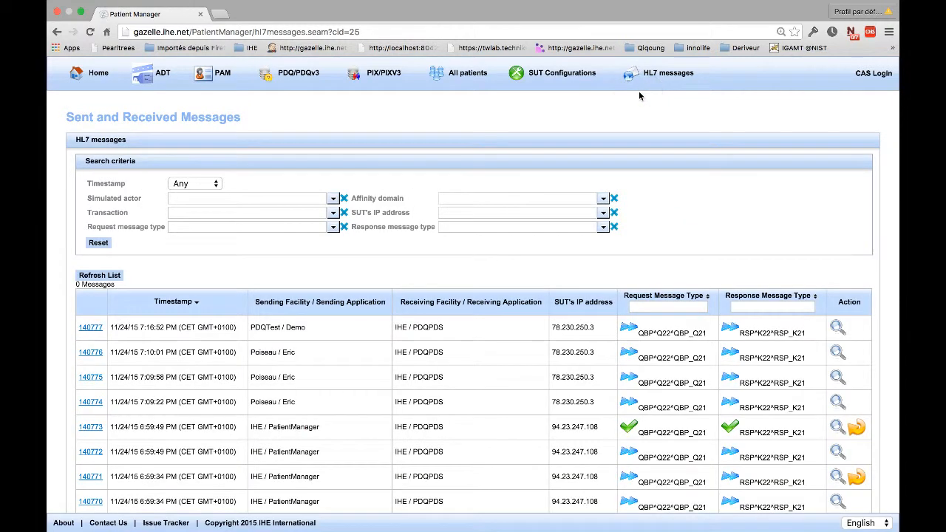
{"action": "mouse_move", "coordinate": [72, 317]}
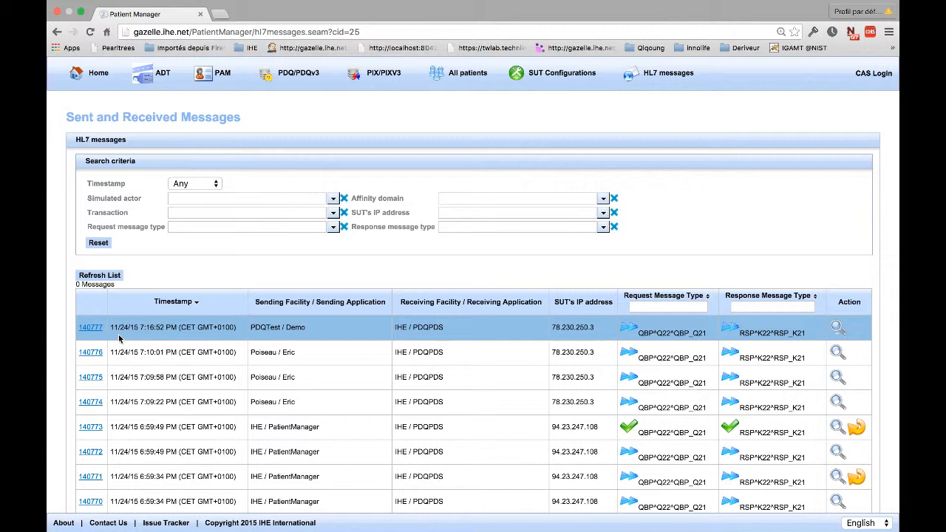
{"action": "mouse_move", "coordinate": [161, 337]}
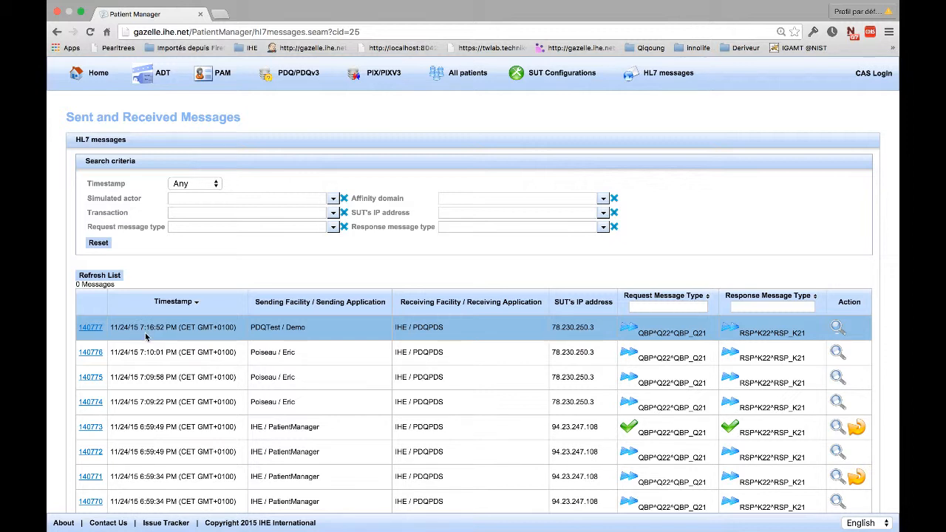
{"action": "mouse_move", "coordinate": [90, 326]}
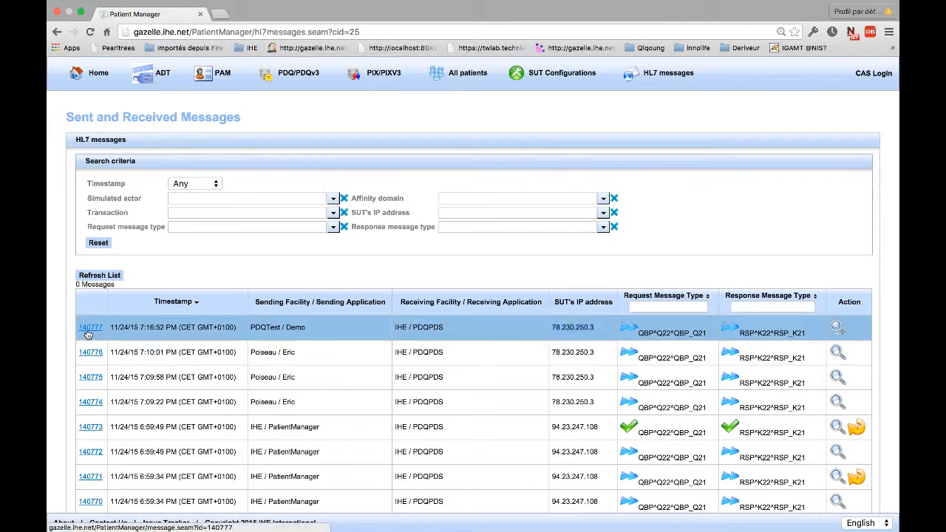
Step: Review message 140777's ER7 query and its PASSED validation report with 12 warnings
{"action": "left_click", "coordinate": [91, 326]}
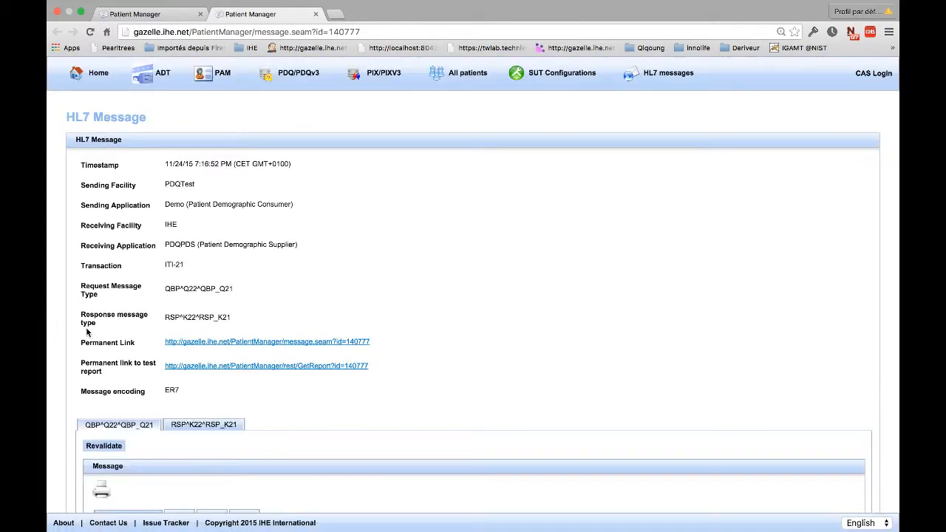
{"action": "scroll", "scroll_direction": "down", "scroll_amount": 3}
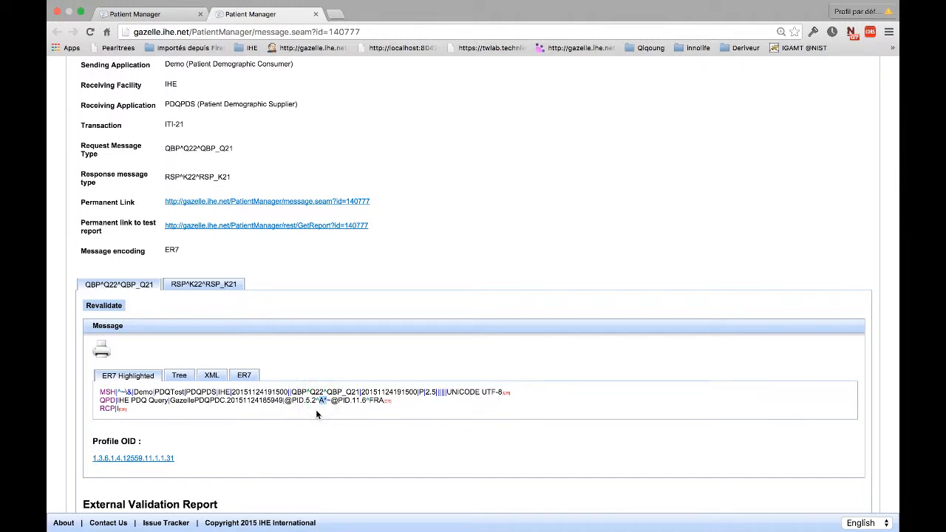
{"action": "mouse_move", "coordinate": [362, 408]}
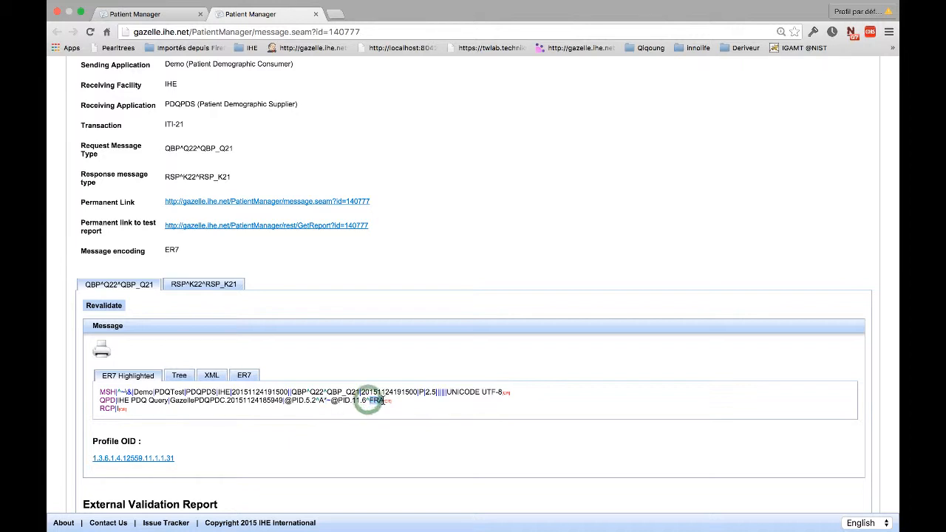
{"action": "scroll", "scroll_direction": "down", "scroll_amount": 3}
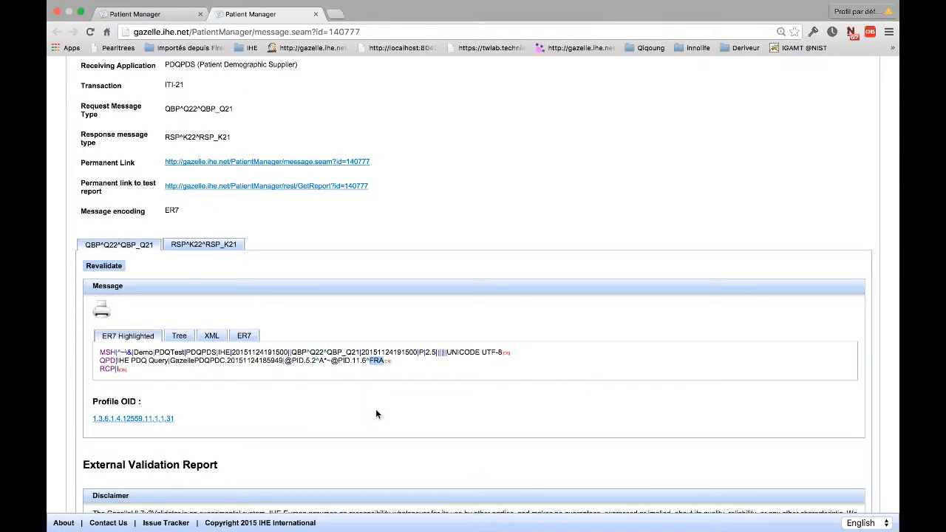
{"action": "mouse_move", "coordinate": [460, 369]}
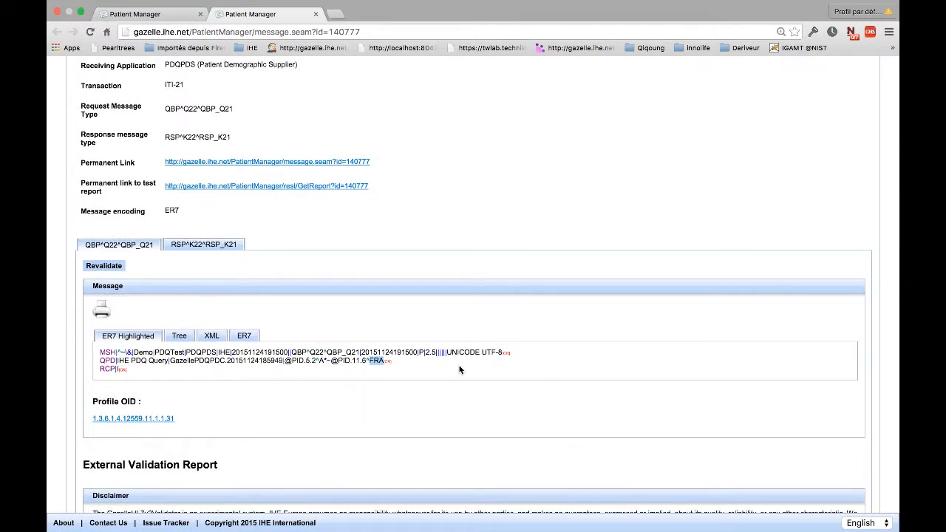
{"action": "scroll", "scroll_direction": "down", "scroll_amount": 3}
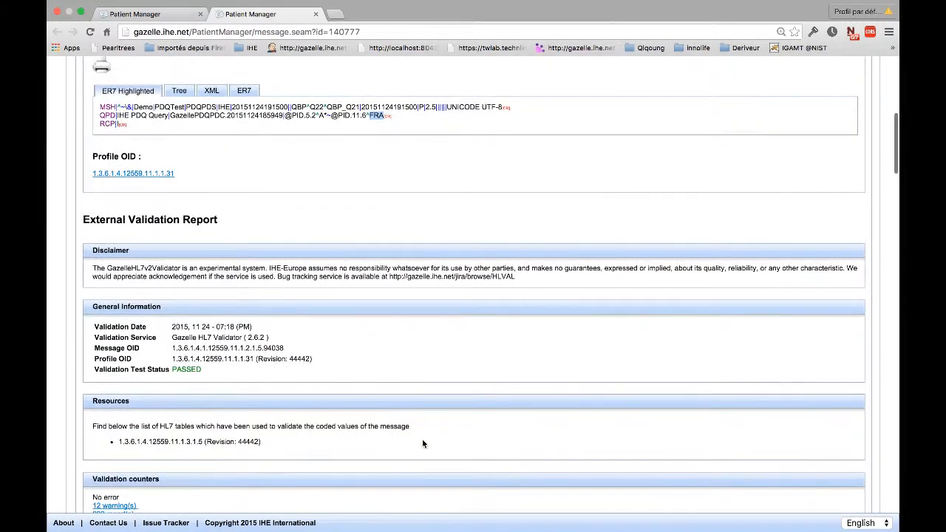
{"action": "mouse_move", "coordinate": [178, 381]}
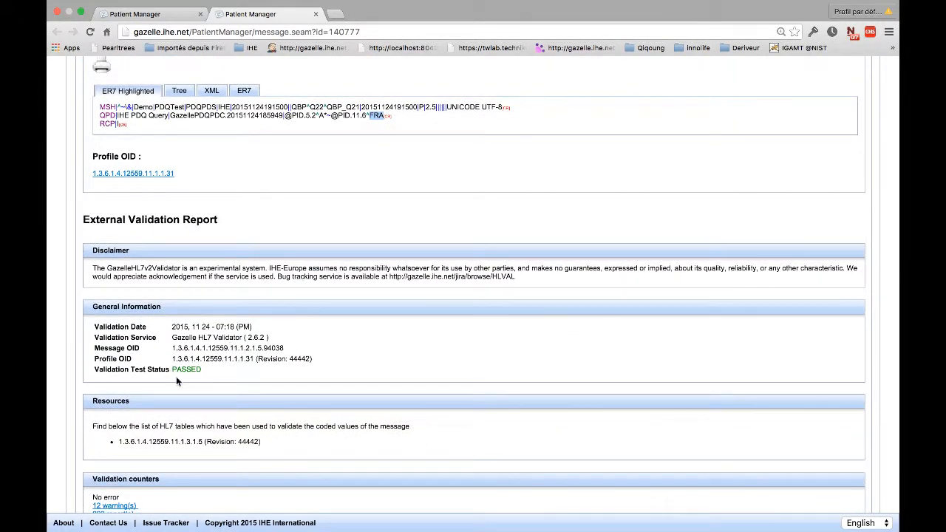
{"action": "scroll", "scroll_direction": "down", "scroll_amount": 3}
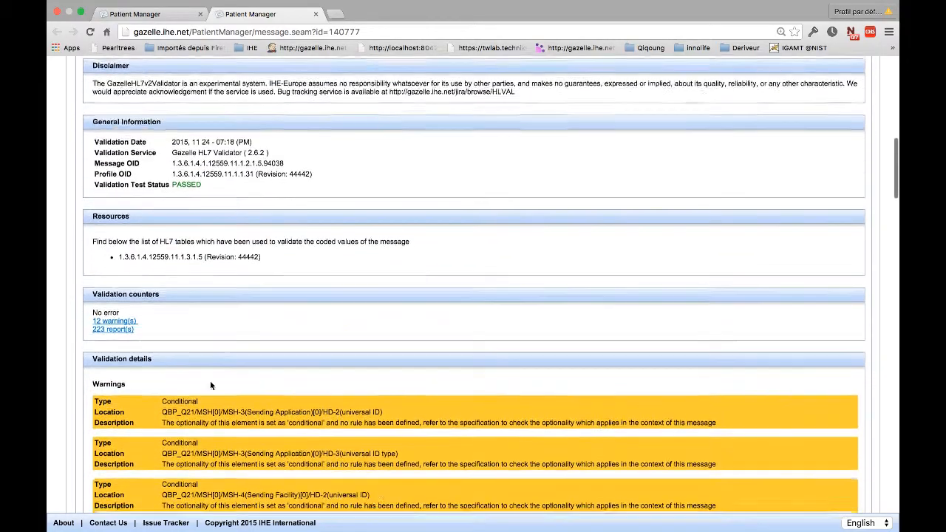
{"action": "scroll", "scroll_direction": "down", "scroll_amount": 3}
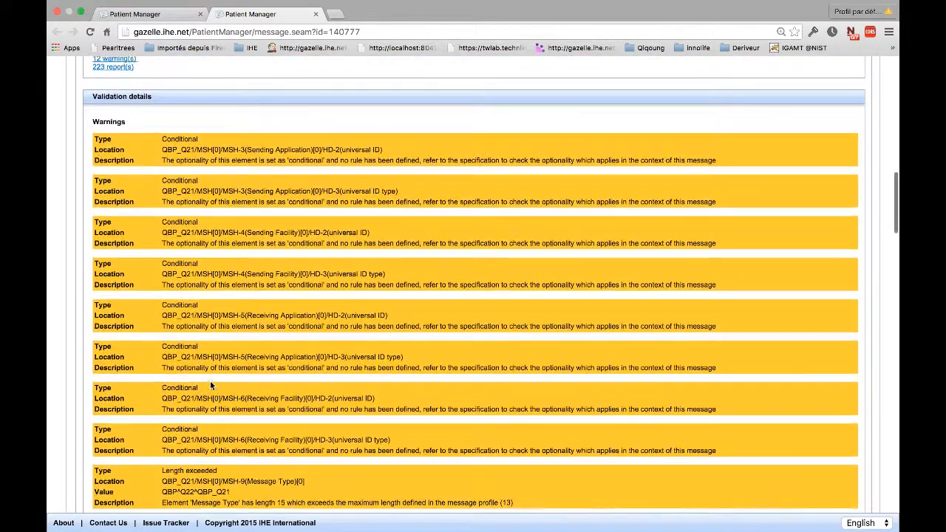
{"action": "scroll", "scroll_direction": "up", "scroll_amount": 3}
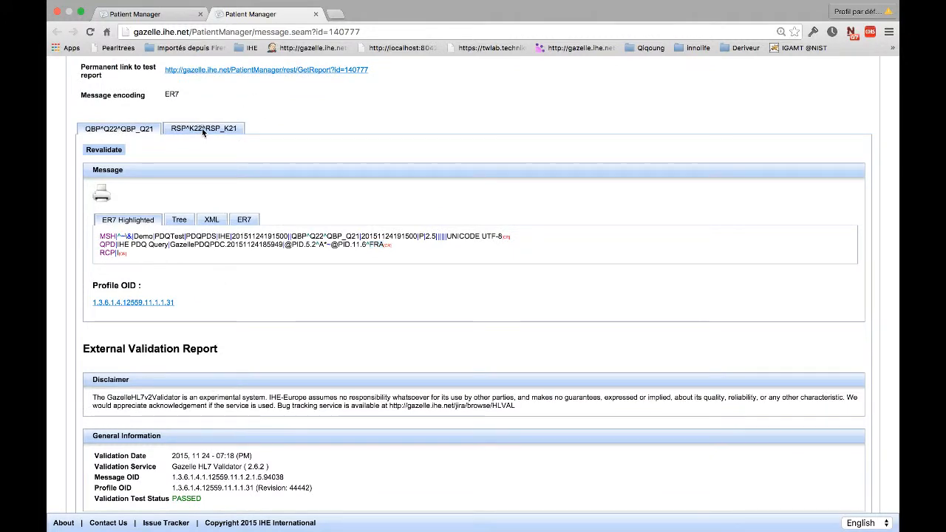
Step: View the RSP^K22^RSP_K21 response in ER7 Highlighted form and read through its patient records
{"action": "left_click", "coordinate": [204, 127]}
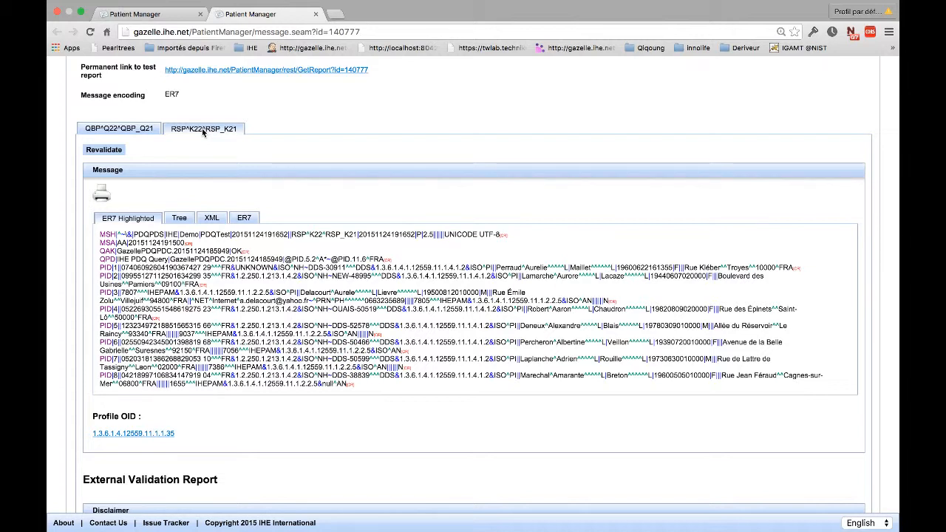
{"action": "scroll", "scroll_direction": "down", "scroll_amount": 3}
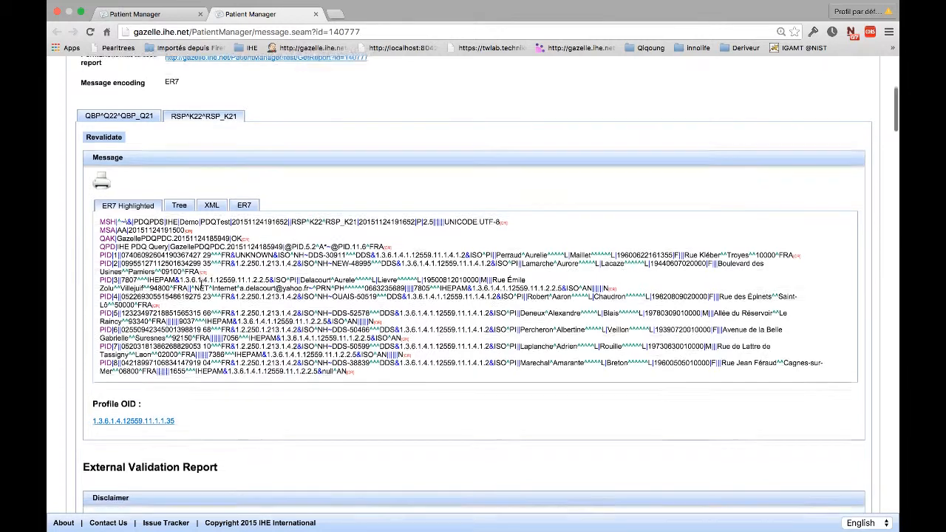
{"action": "scroll", "scroll_direction": "down", "scroll_amount": 3}
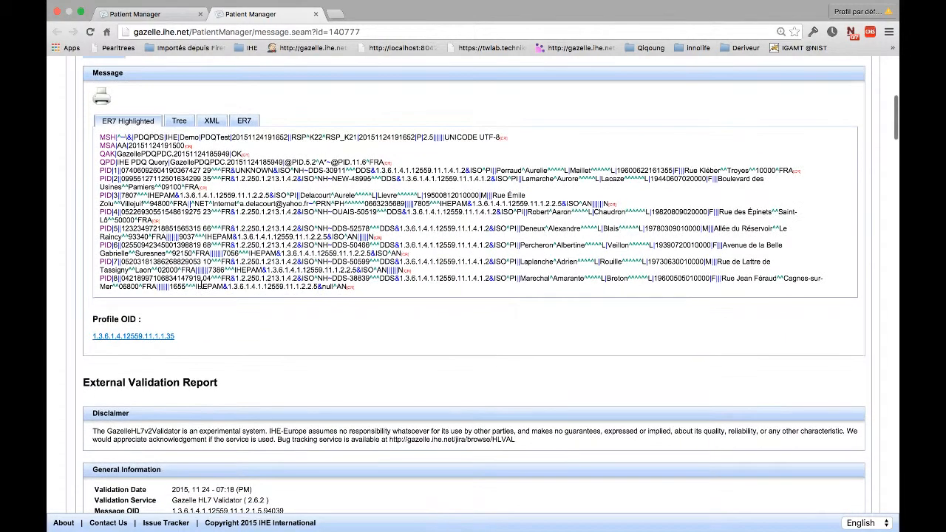
{"action": "scroll", "scroll_direction": "down", "scroll_amount": 3}
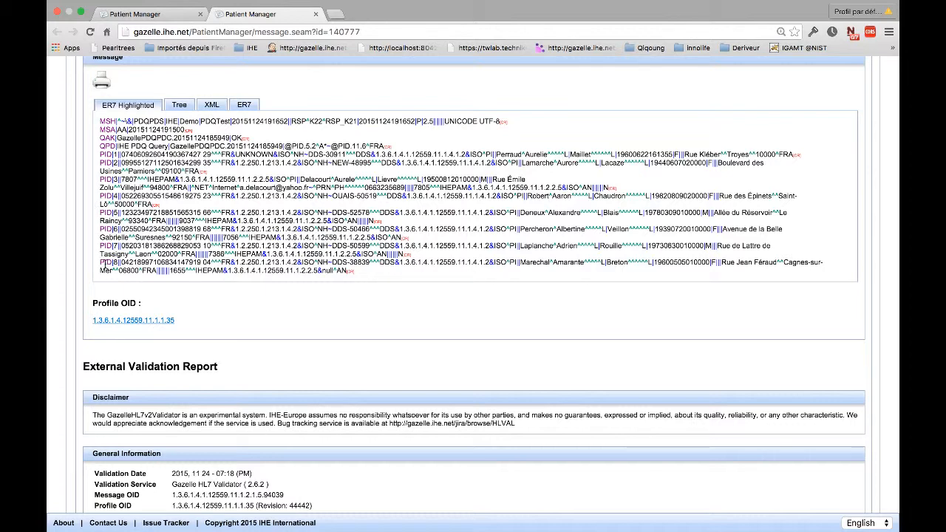
{"action": "scroll", "scroll_direction": "up", "scroll_amount": 3}
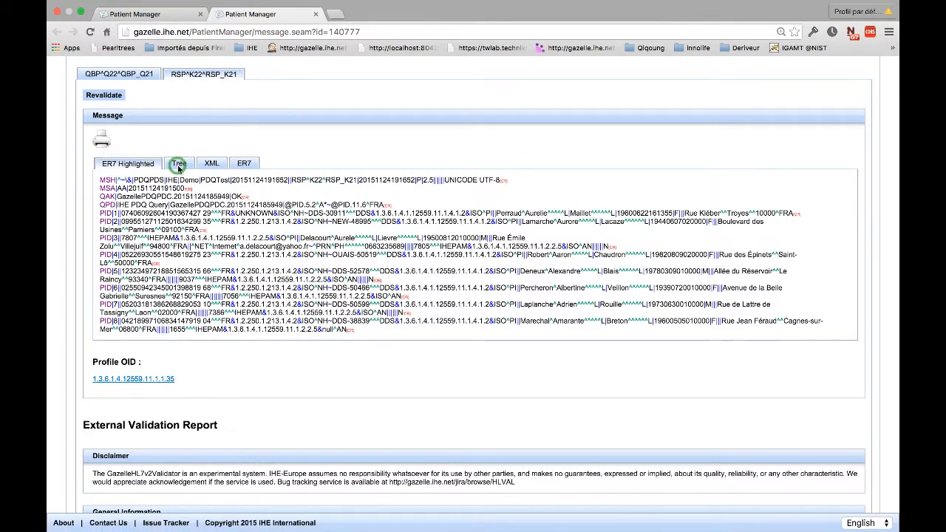
Step: Browse the response as a tree, expanding RSP_K21, the first query response and a PID identifier field
{"action": "left_click", "coordinate": [179, 162]}
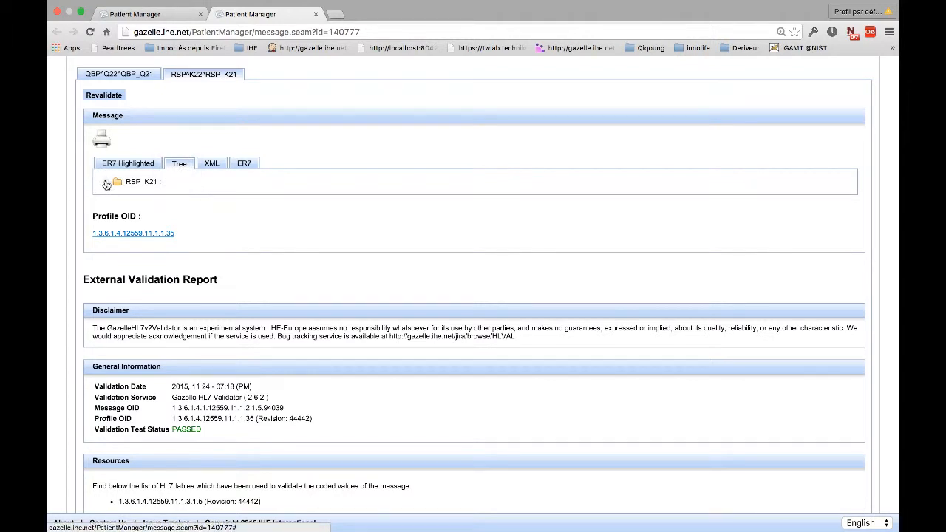
{"action": "left_click", "coordinate": [107, 182]}
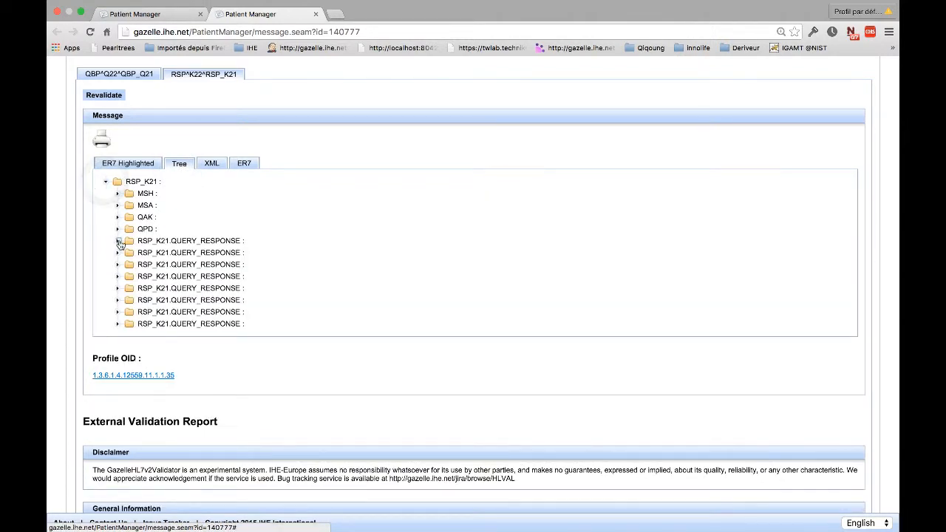
{"action": "left_click", "coordinate": [118, 240]}
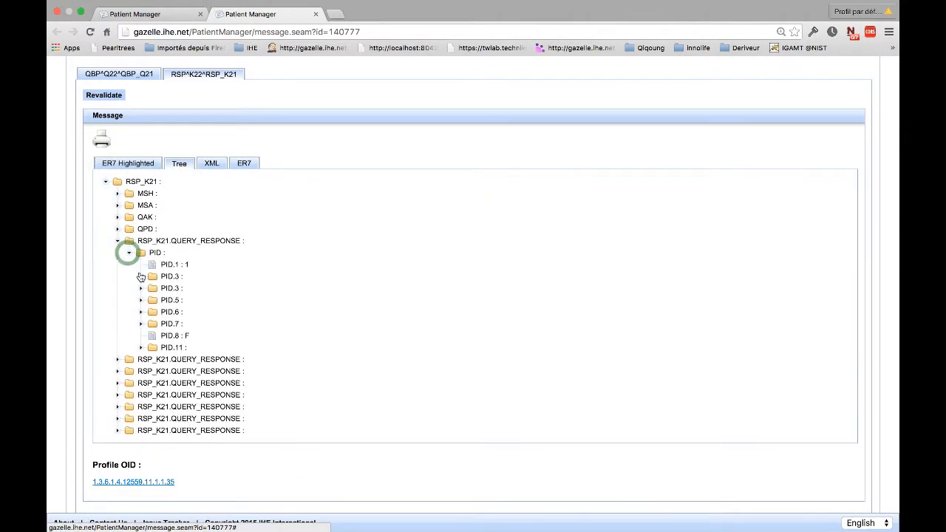
{"action": "left_click", "coordinate": [142, 276]}
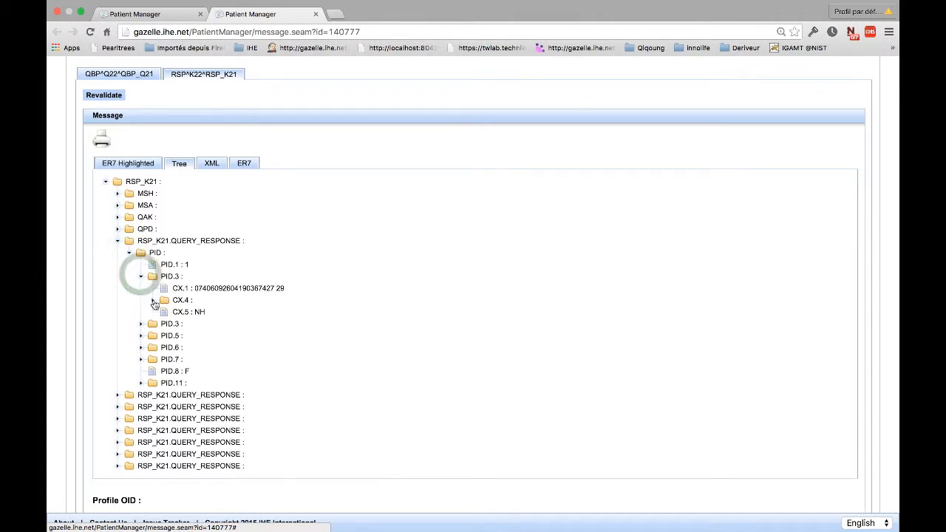
Step: View the response as XML and then in raw ER7 form
{"action": "left_click", "coordinate": [153, 300]}
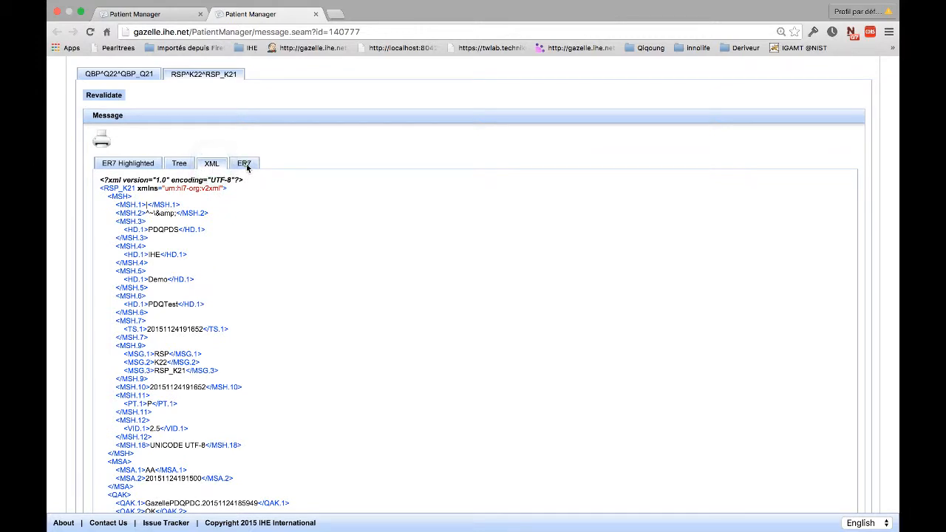
{"action": "left_click", "coordinate": [244, 162]}
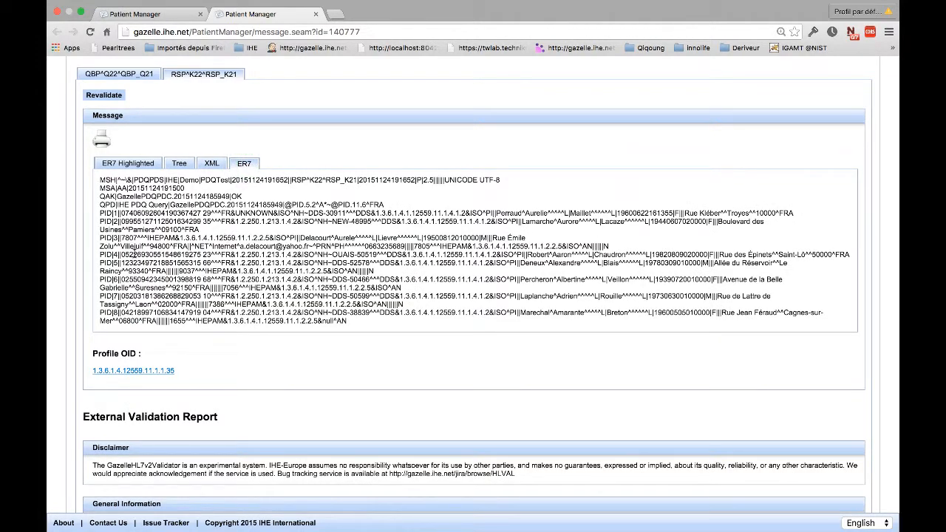
Step: Follow the Profile OID link to the RSP:K22 message profile in the HL7 validator
{"action": "scroll", "scroll_direction": "down", "scroll_amount": 3}
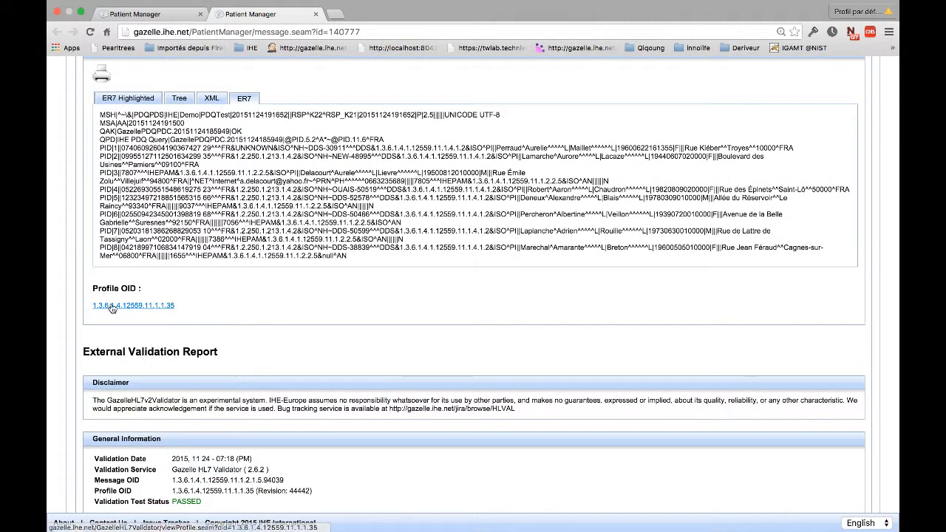
{"action": "mouse_move", "coordinate": [133, 304]}
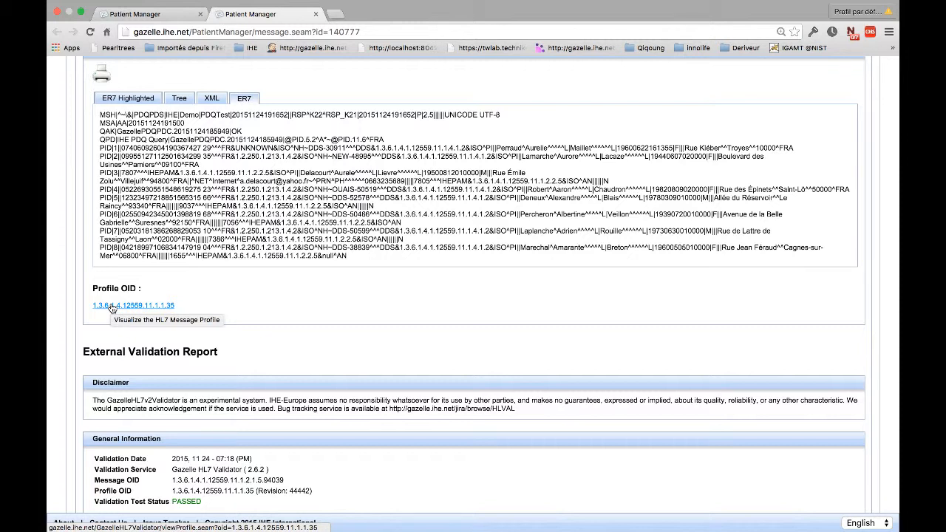
{"action": "scroll", "scroll_direction": "up", "scroll_amount": 3}
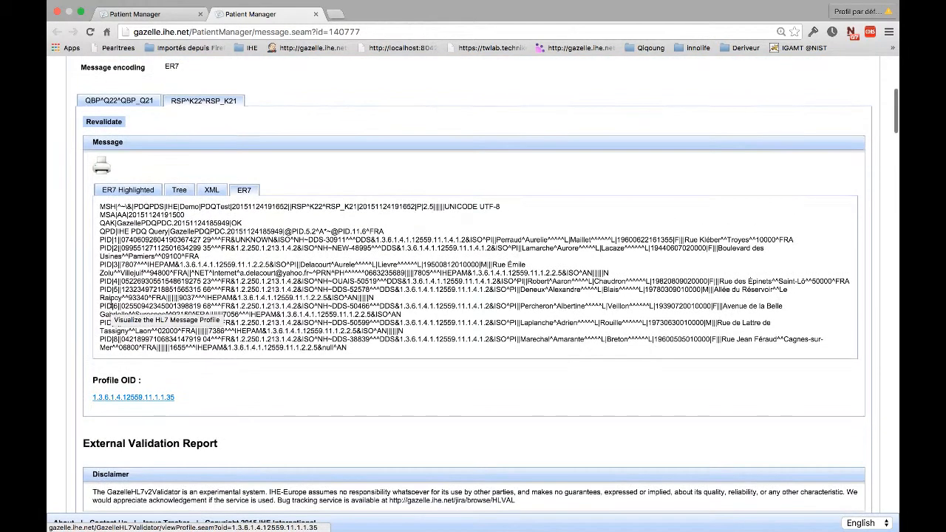
{"action": "mouse_move", "coordinate": [94, 408]}
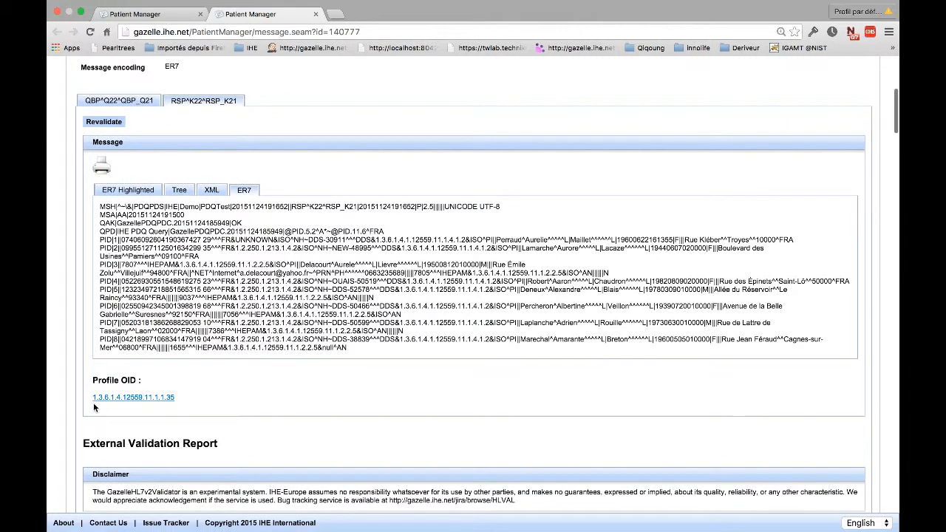
{"action": "mouse_move", "coordinate": [193, 377]}
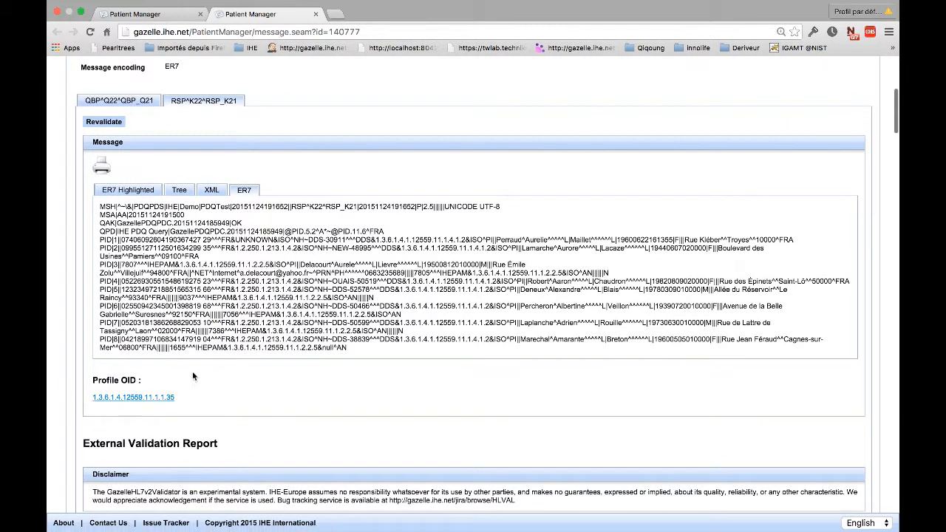
{"action": "mouse_move", "coordinate": [153, 427]}
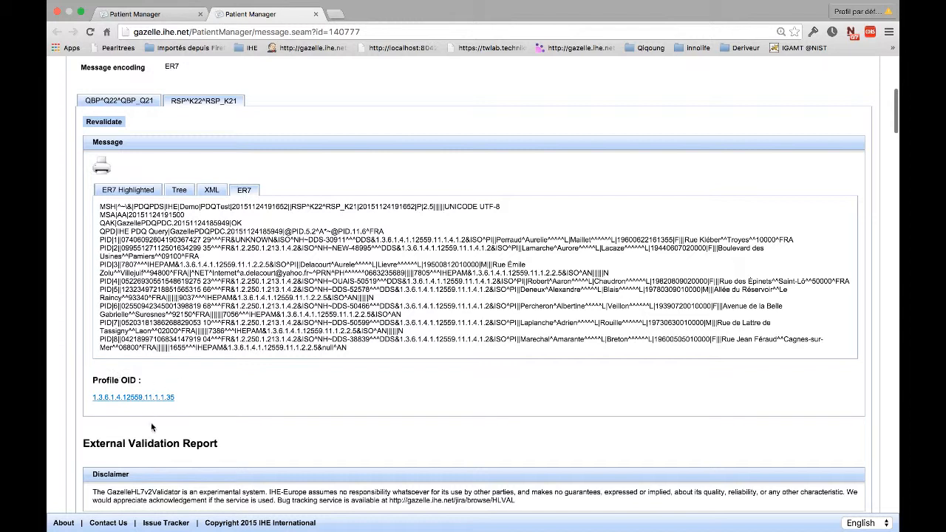
{"action": "mouse_move", "coordinate": [133, 396]}
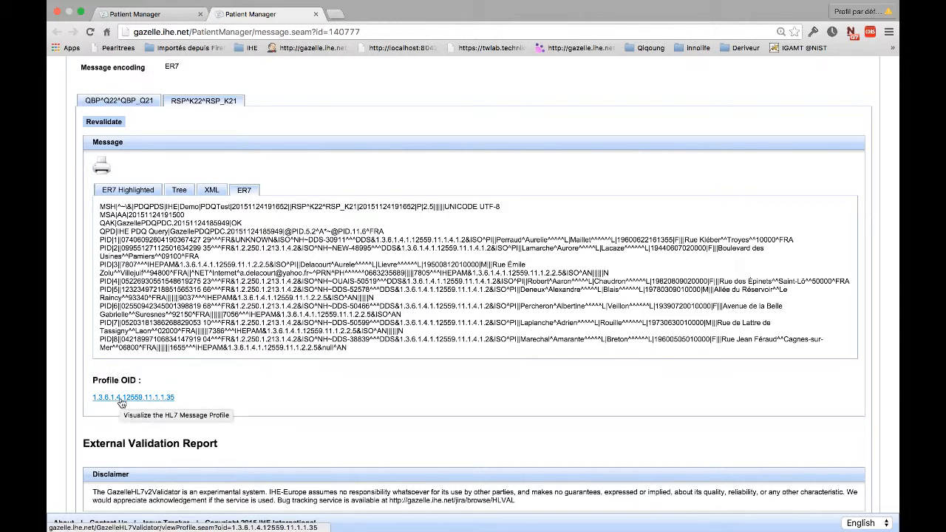
{"action": "left_click", "coordinate": [133, 396]}
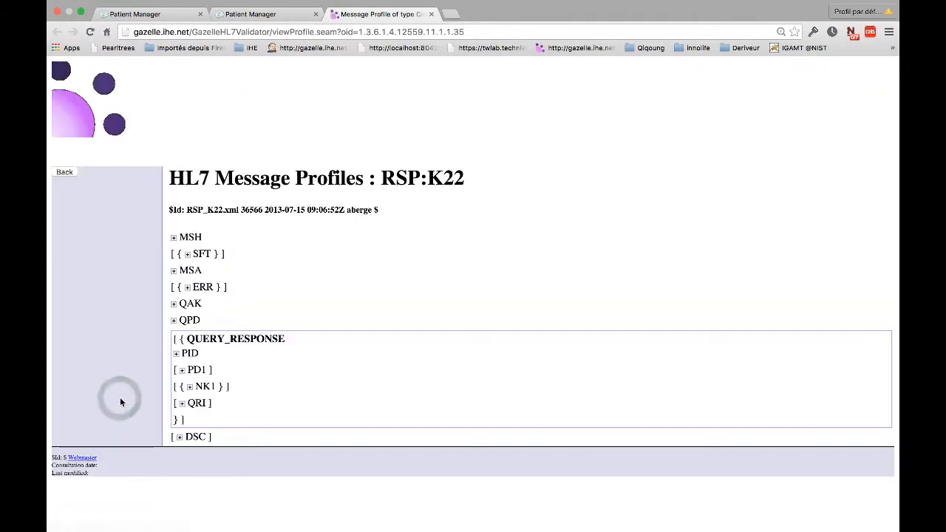
{"action": "mouse_move", "coordinate": [121, 156]}
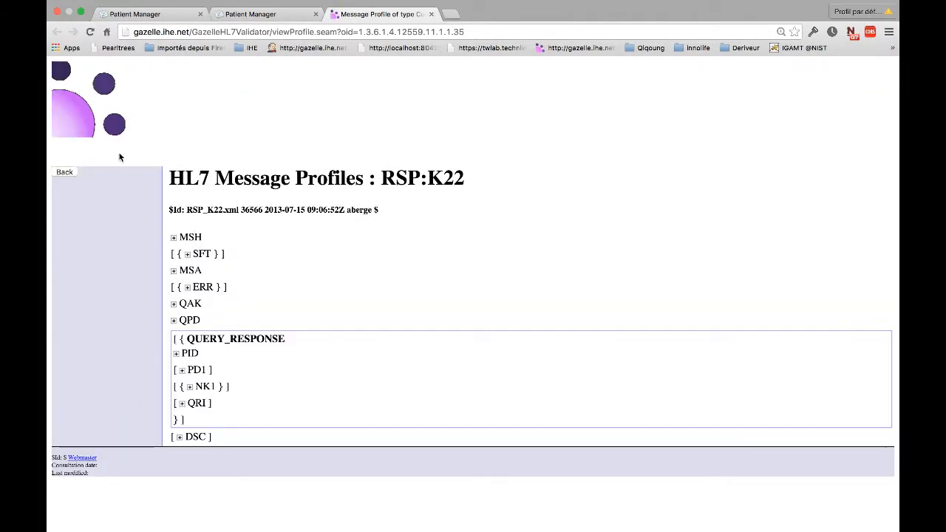
{"action": "mouse_move", "coordinate": [192, 449]}
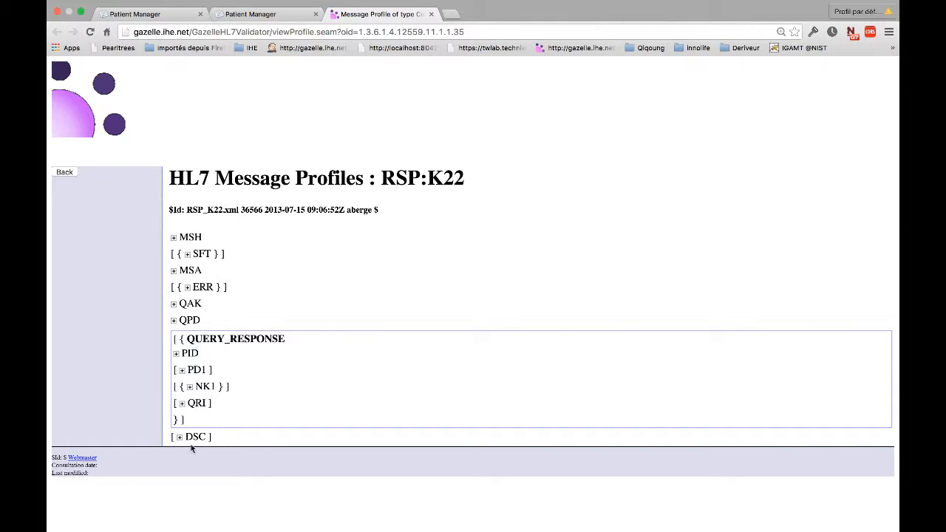
{"action": "mouse_move", "coordinate": [163, 288]}
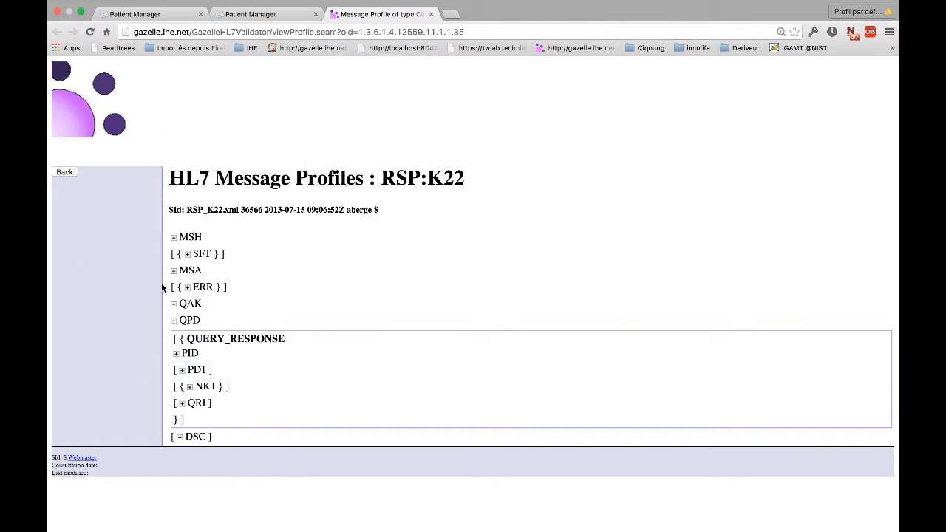
{"action": "mouse_move", "coordinate": [180, 240]}
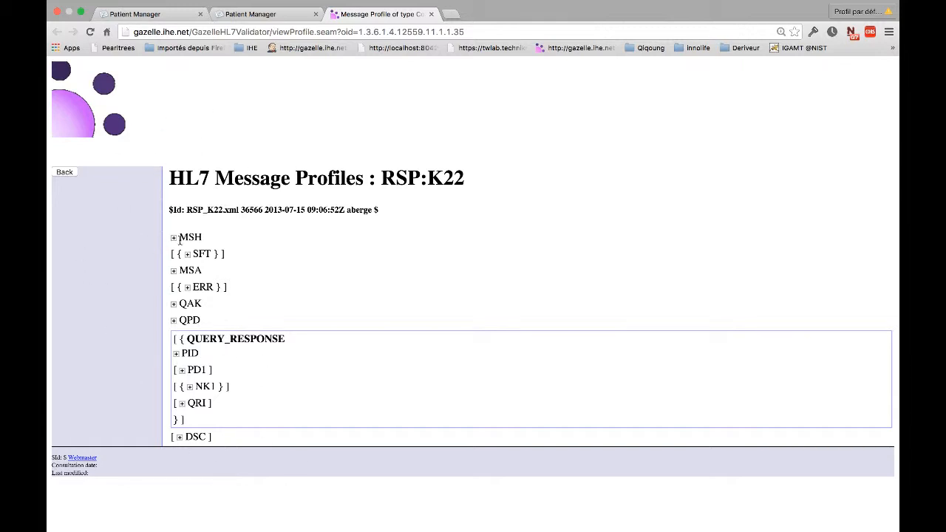
Step: Show the RSP:K22 profile page's underlying XML source via View Page Source
{"action": "right_click", "coordinate": [176, 238]}
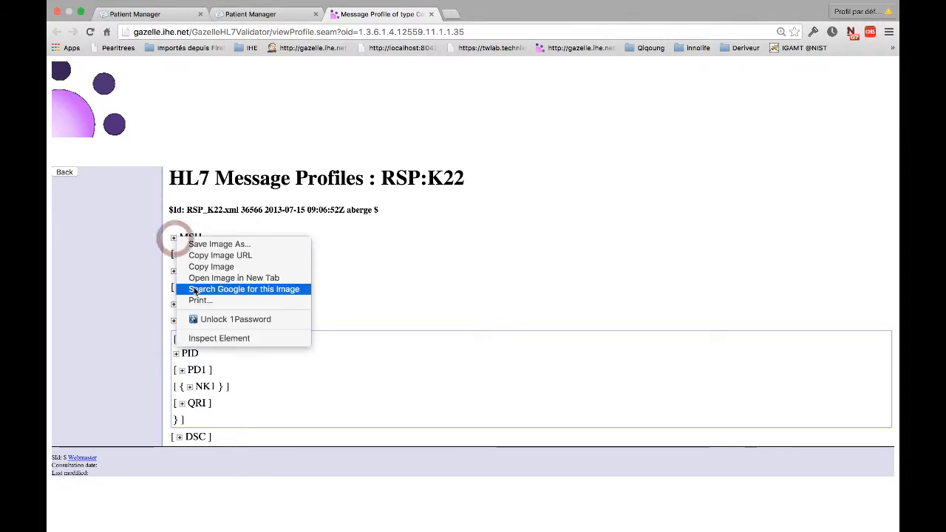
{"action": "mouse_move", "coordinate": [193, 331]}
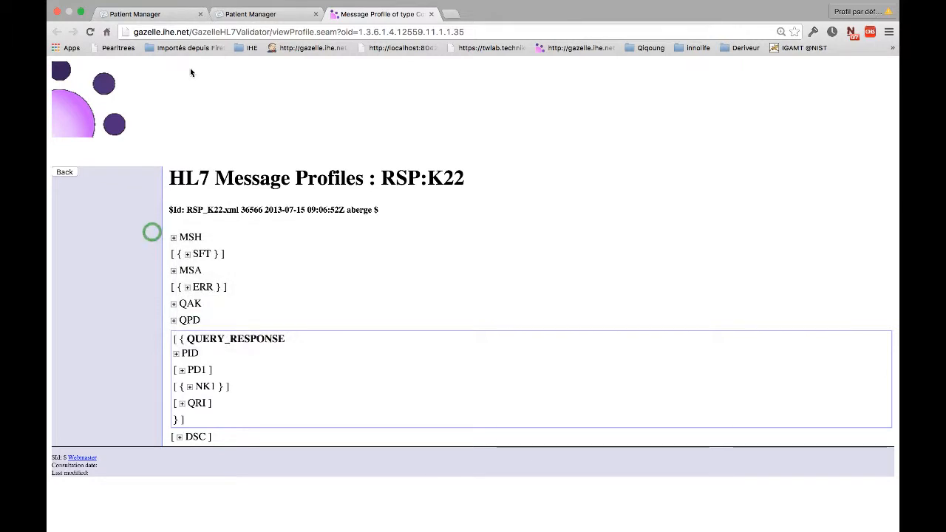
{"action": "right_click", "coordinate": [192, 72]}
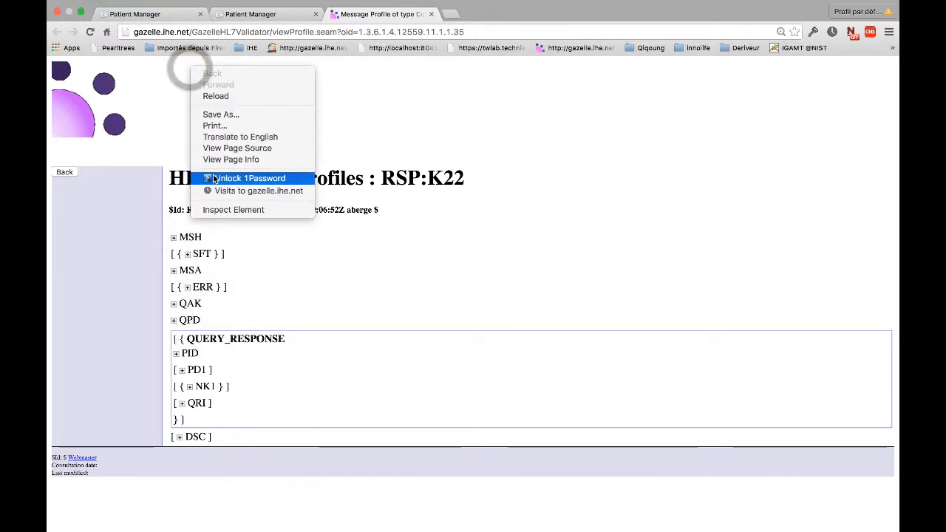
{"action": "left_click", "coordinate": [236, 148]}
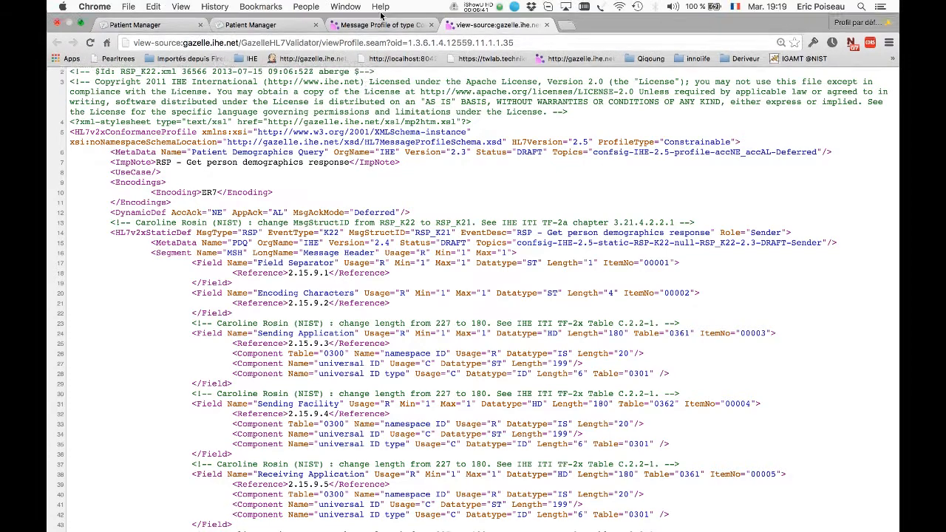
Step: Return to the rendered profile, then to message 140777 and its validation report warnings
{"action": "left_click", "coordinate": [381, 24]}
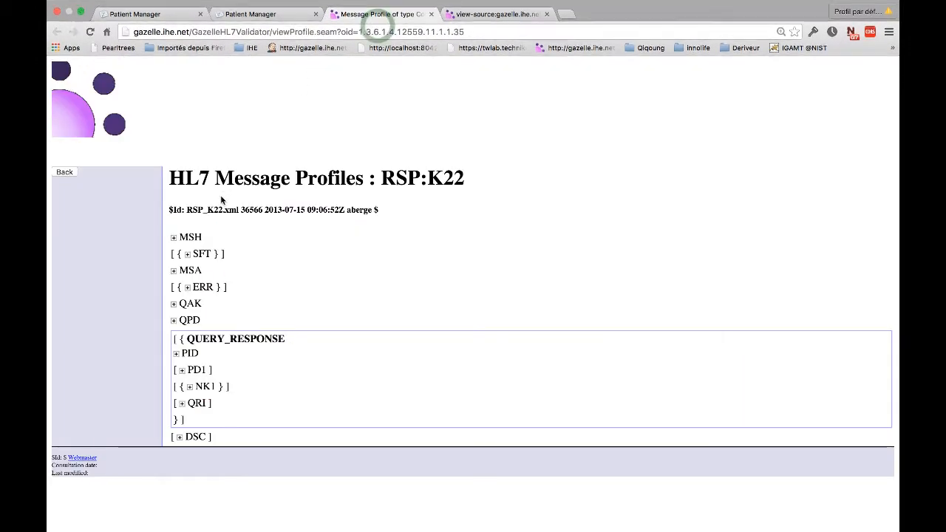
{"action": "left_click", "coordinate": [251, 13]}
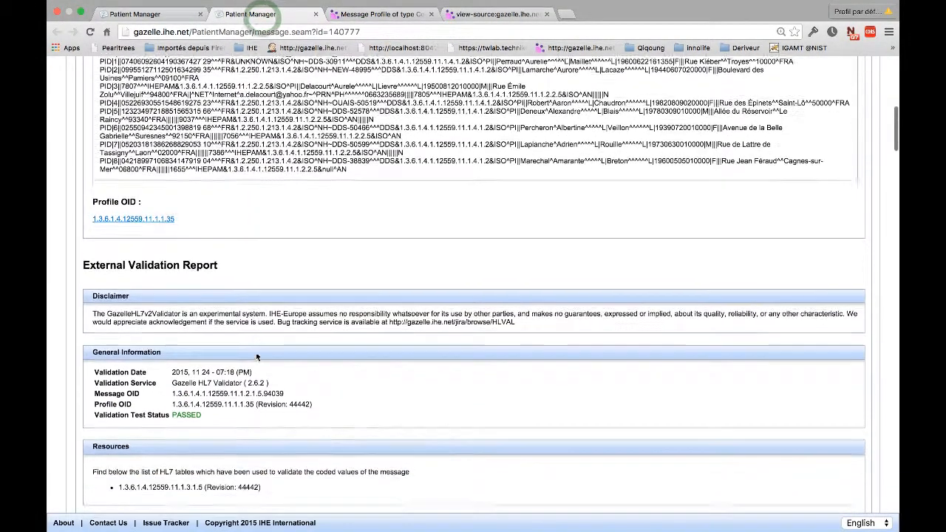
{"action": "scroll", "scroll_direction": "down", "scroll_amount": 3}
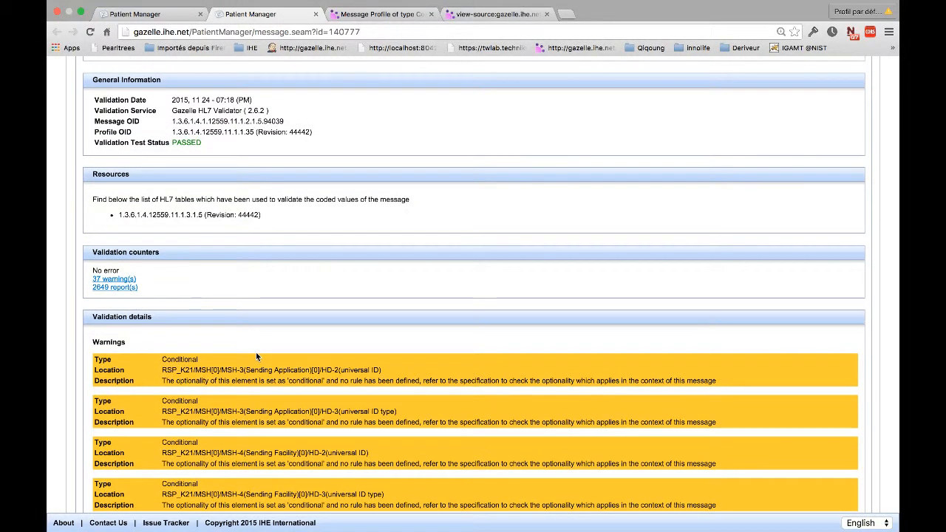
{"action": "mouse_move", "coordinate": [112, 156]}
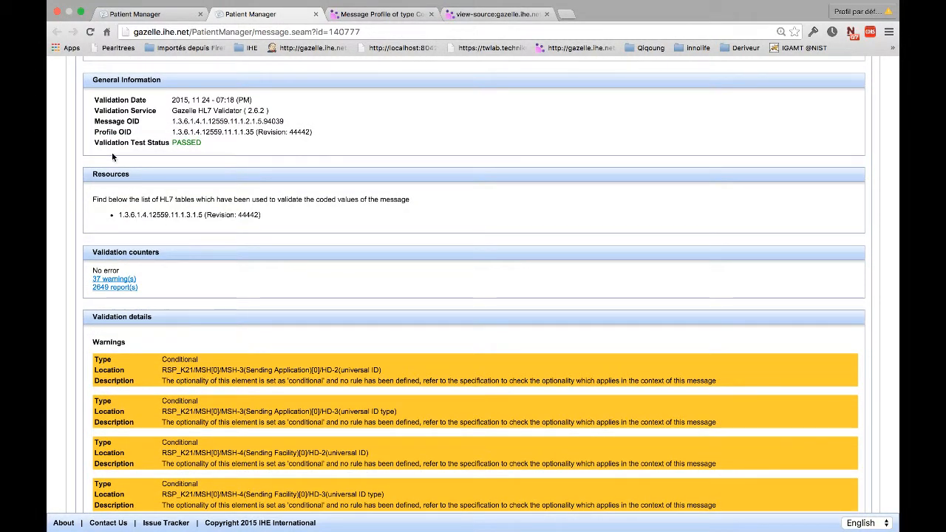
Step: Go back to the HL7 messages list and bring up the PDQ/PDQv3 actor menu
{"action": "left_click", "coordinate": [133, 13]}
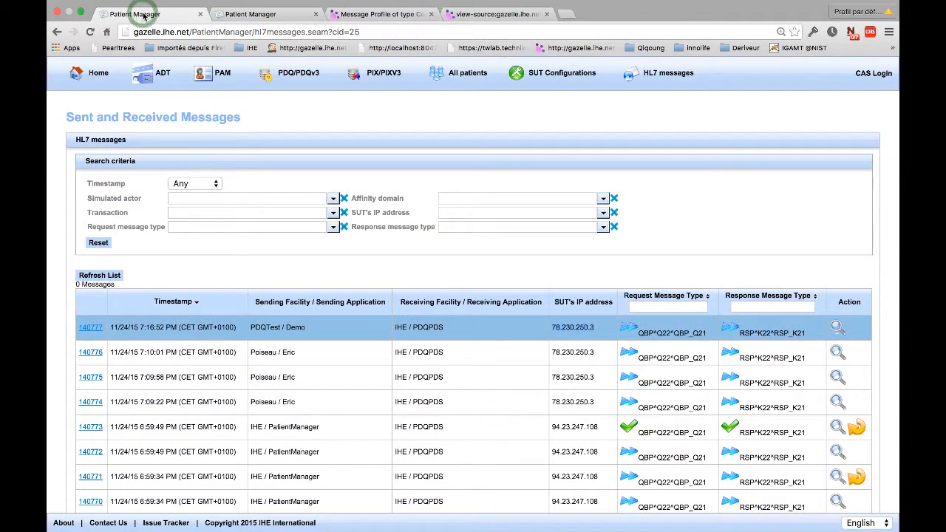
{"action": "left_click", "coordinate": [298, 73]}
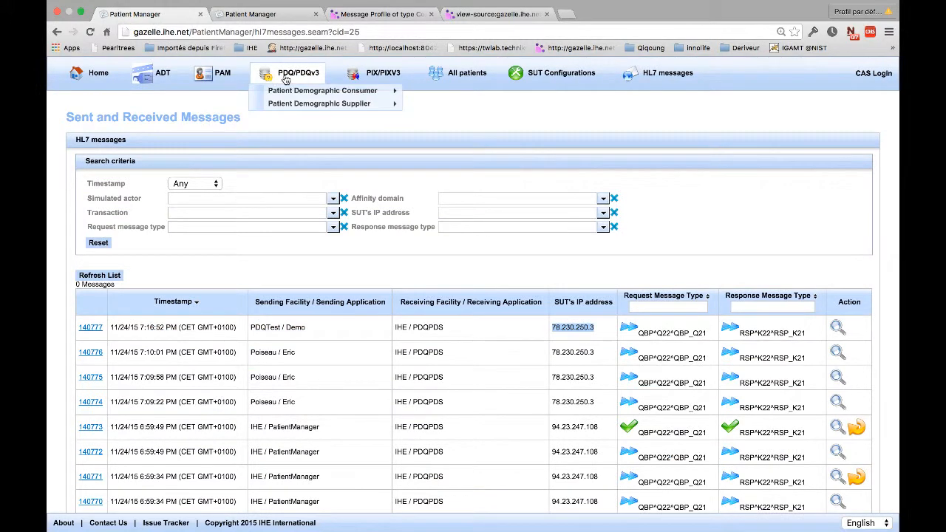